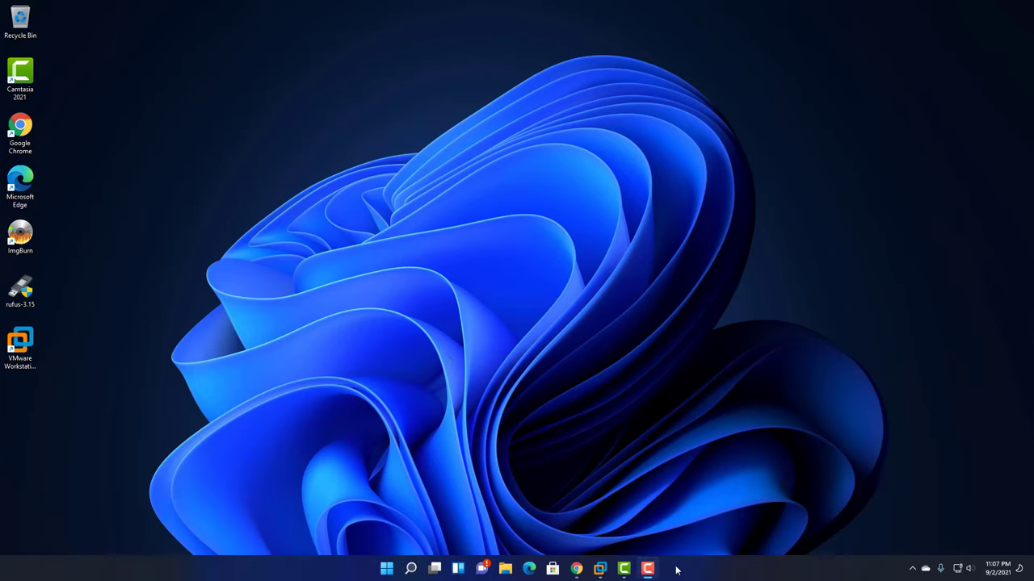
Open the computers-guard scam page showing the fake McAfee Security Alert popup
click(647, 568)
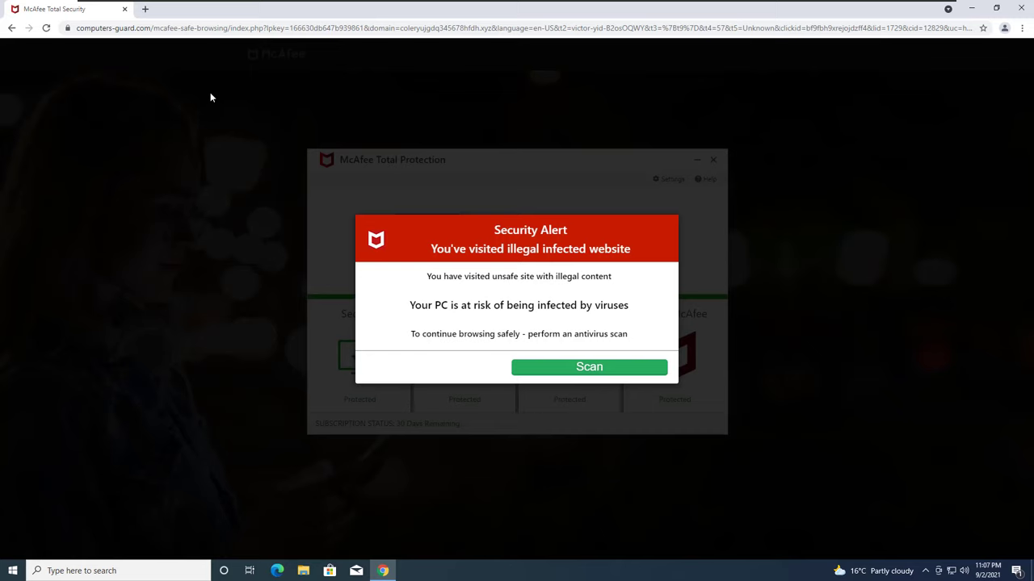
mouse_move(219, 98)
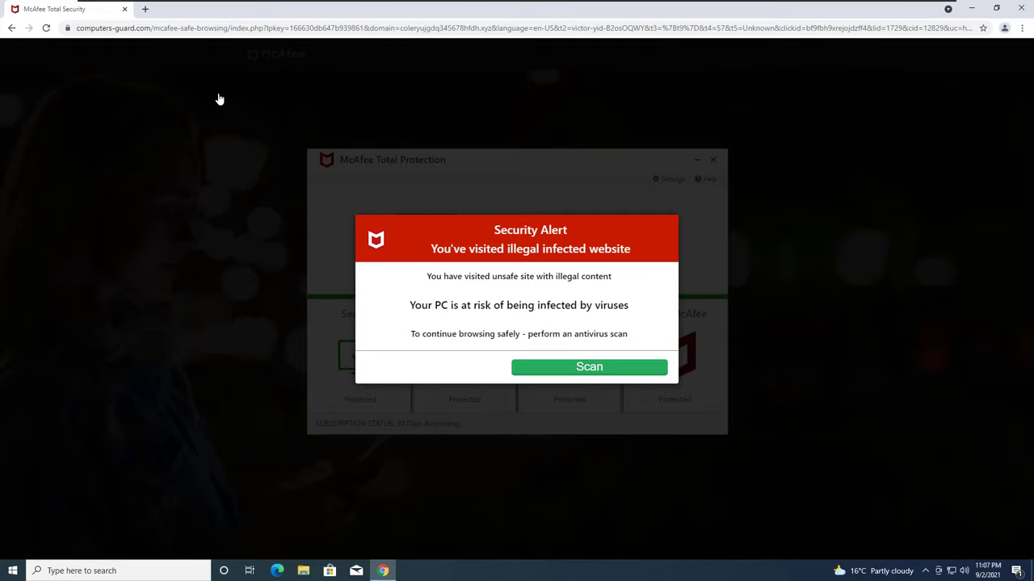
mouse_move(525, 351)
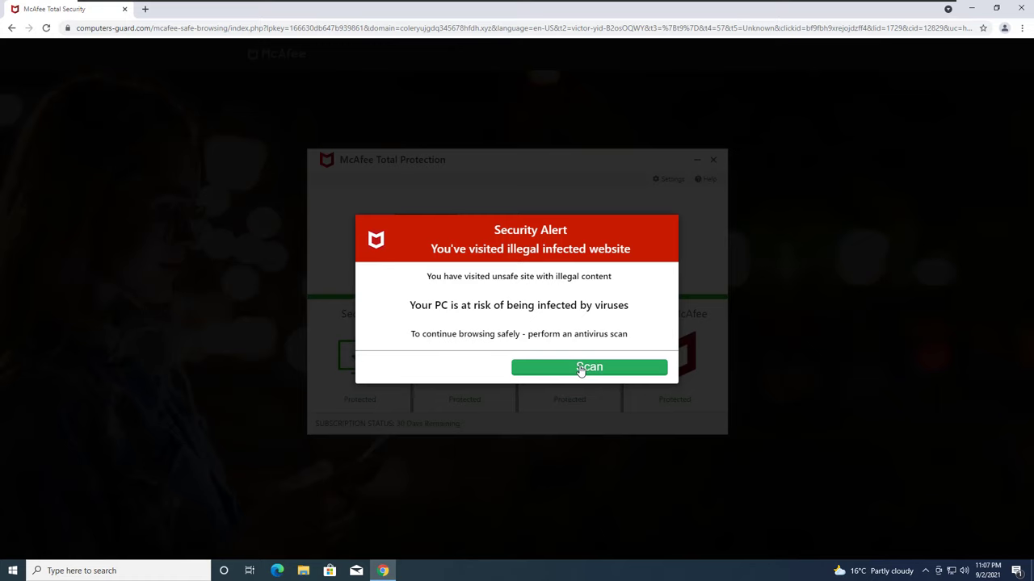
click(589, 366)
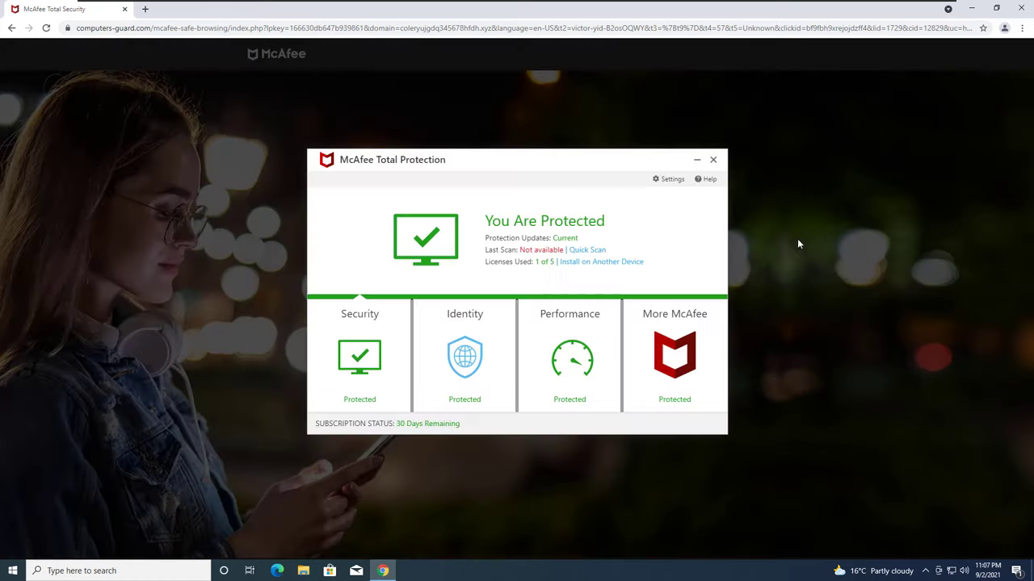
mouse_move(787, 244)
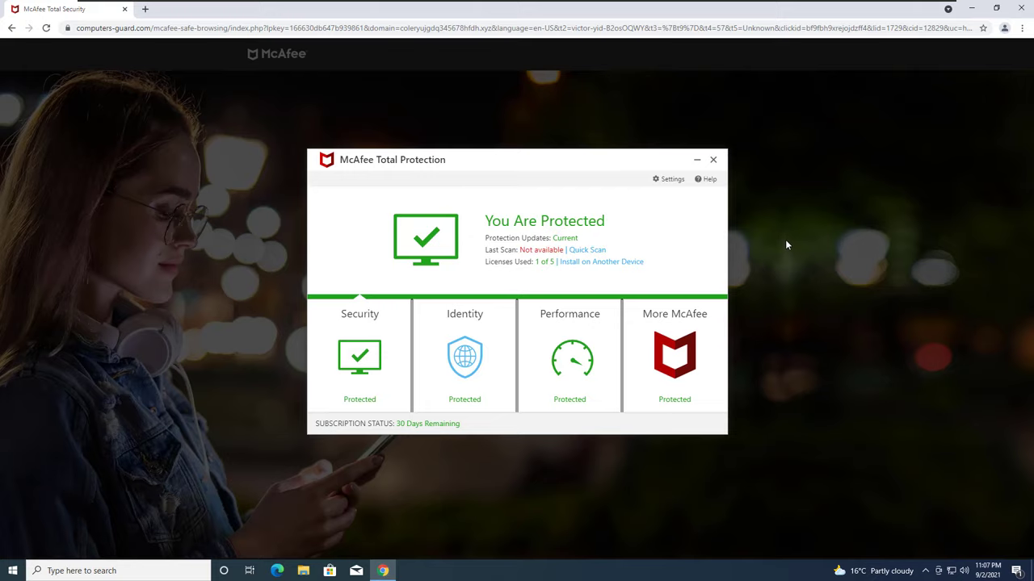
mouse_move(994, 12)
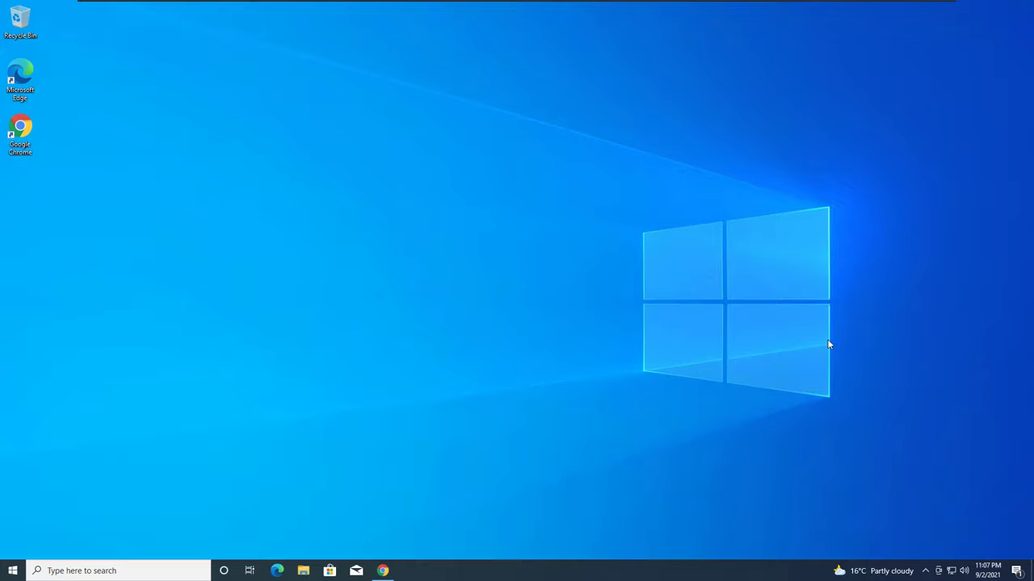
mouse_move(593, 215)
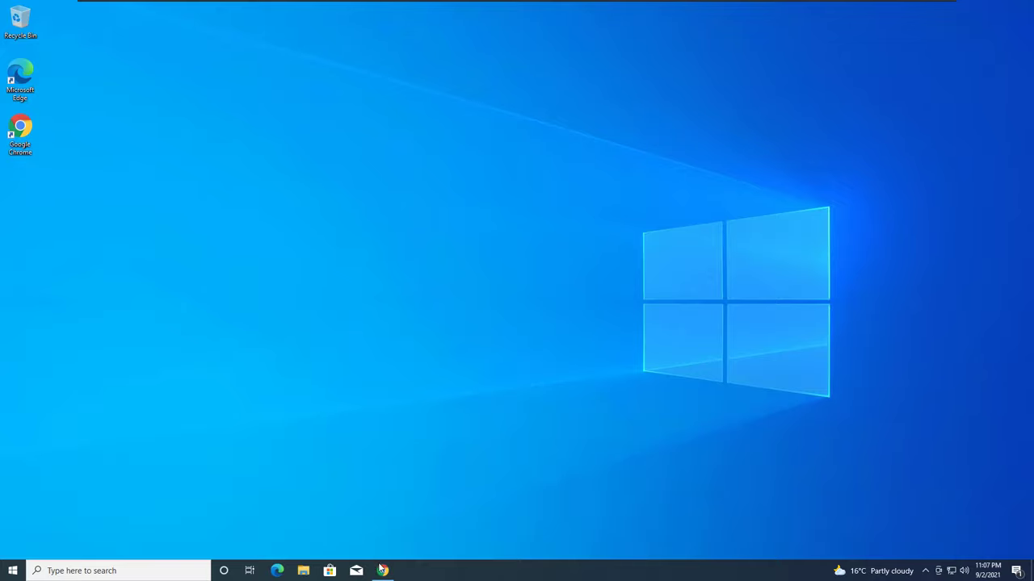
click(382, 569)
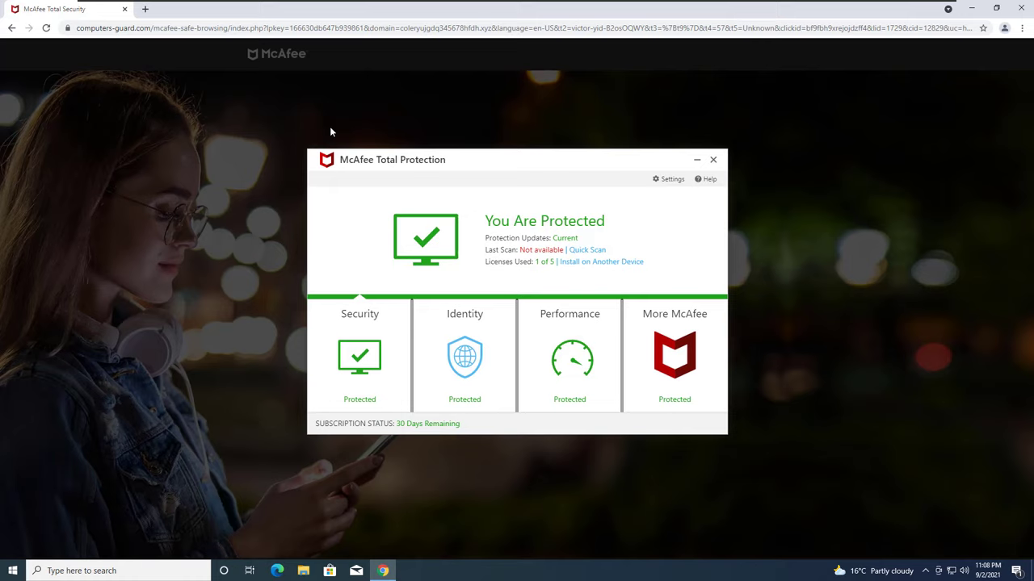
mouse_move(470, 183)
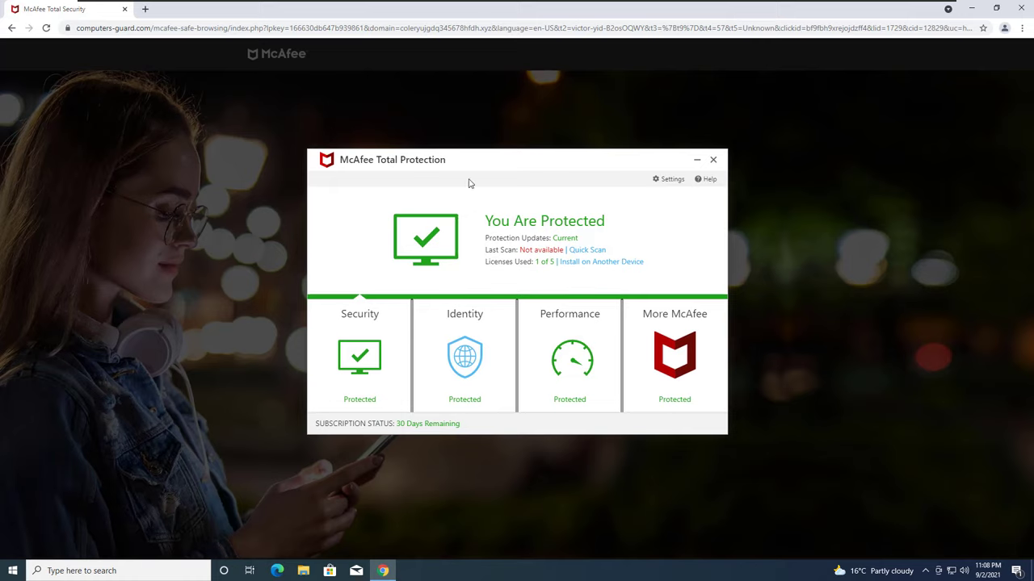
mouse_move(660, 198)
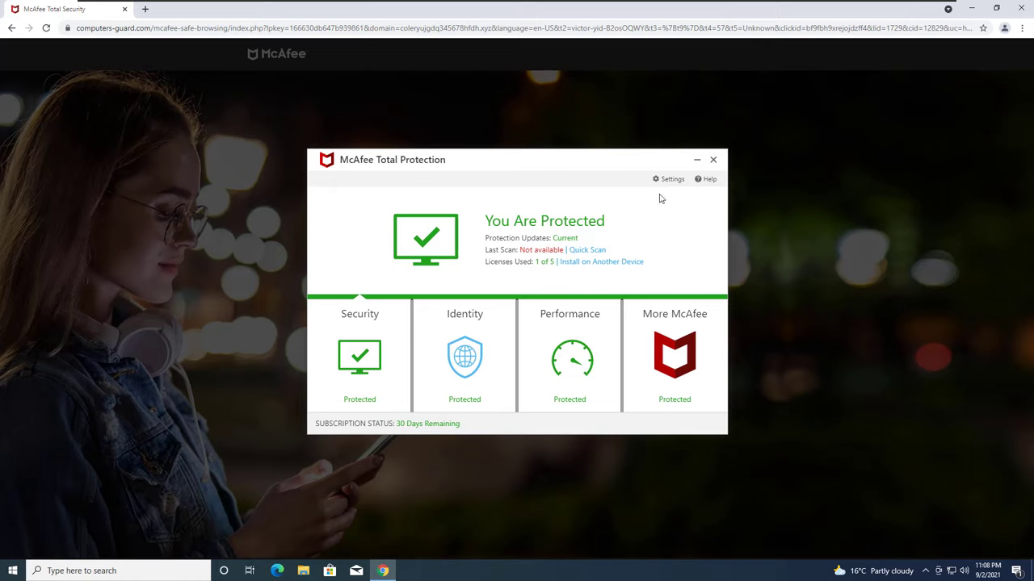
mouse_move(664, 205)
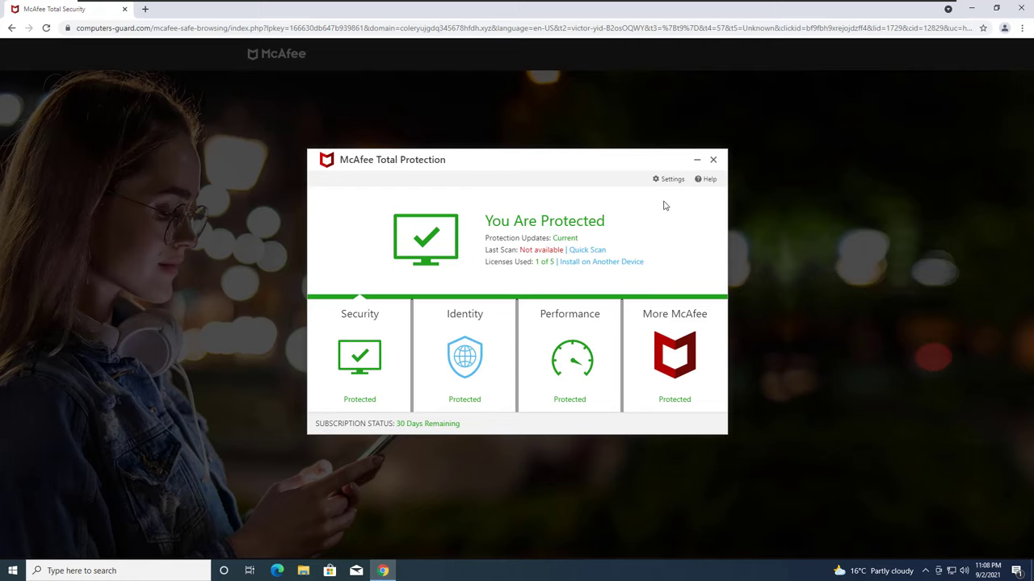
mouse_move(613, 340)
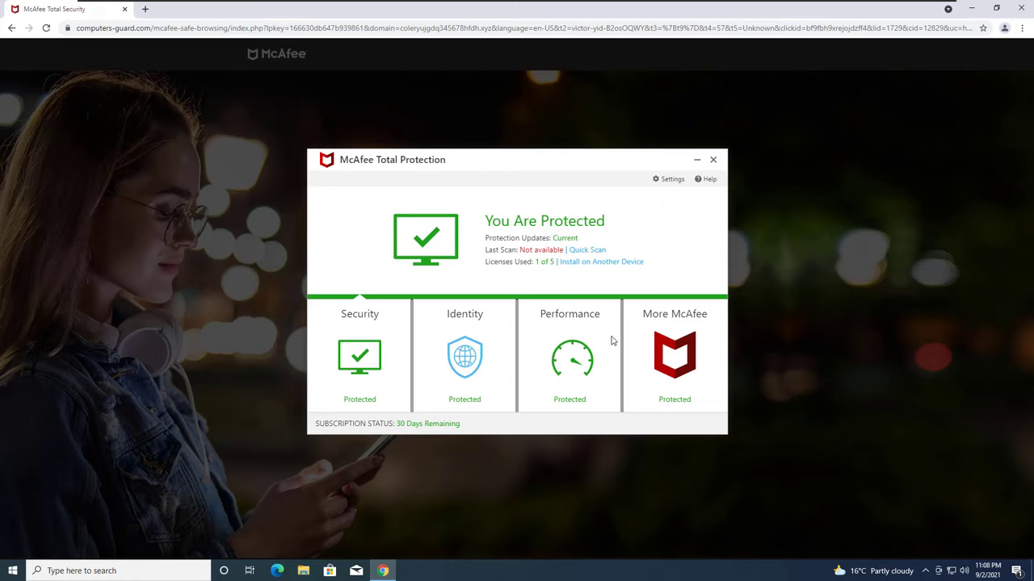
mouse_move(372, 176)
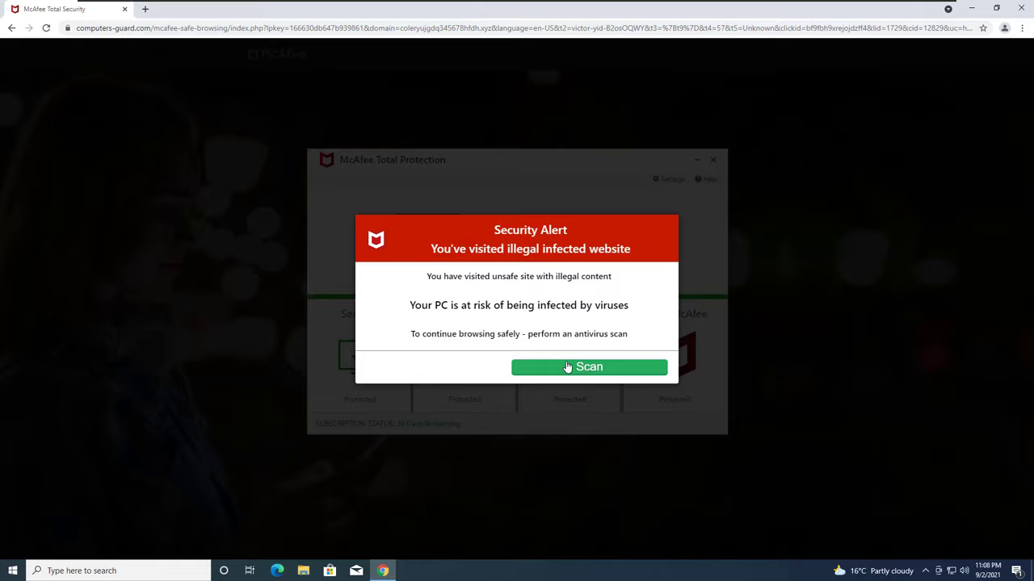
Dismiss the fake security alert, McAfee window and infection warning as the fake scan runs
click(589, 367)
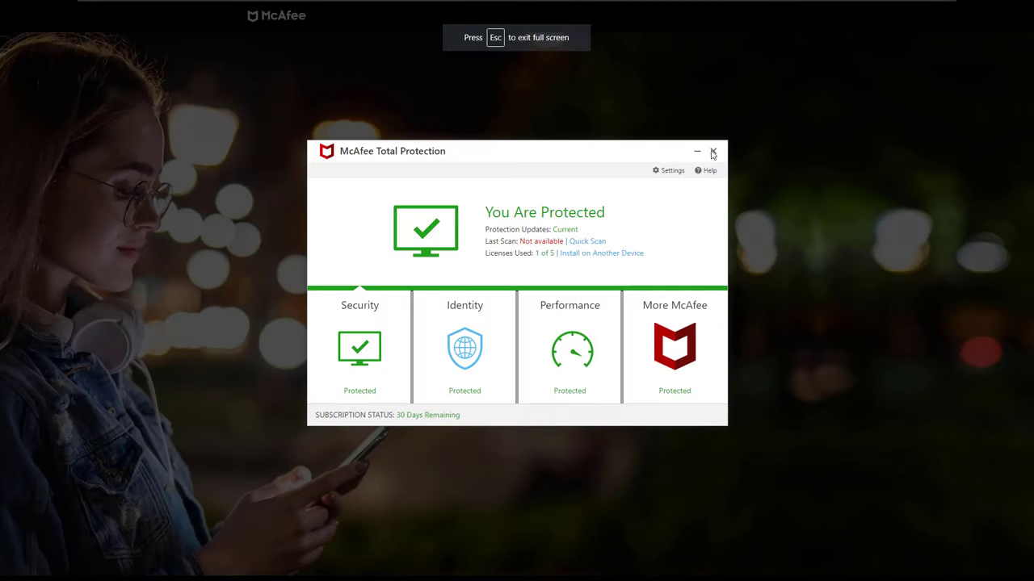
click(587, 240)
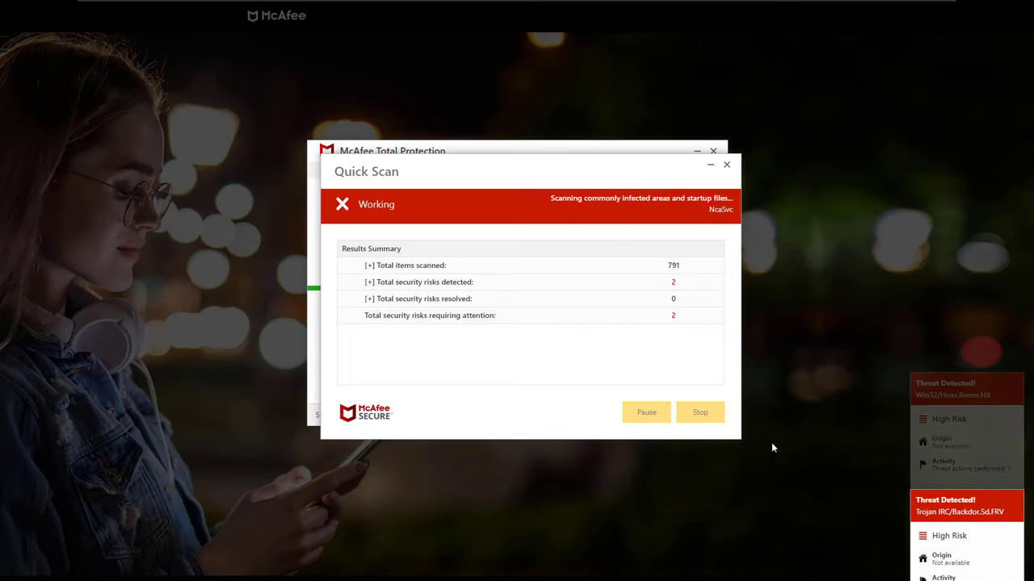
mouse_move(634, 420)
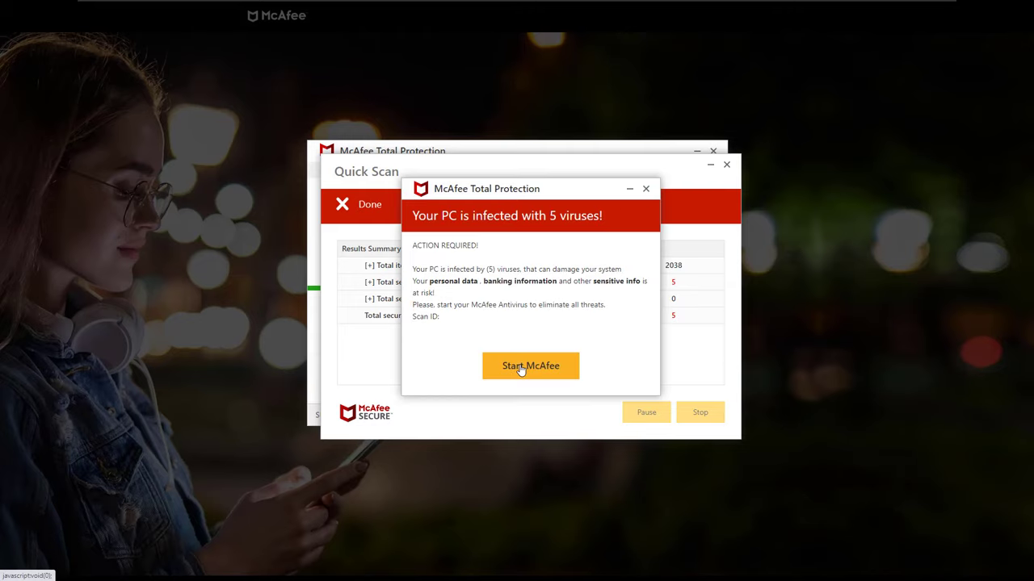
click(531, 365)
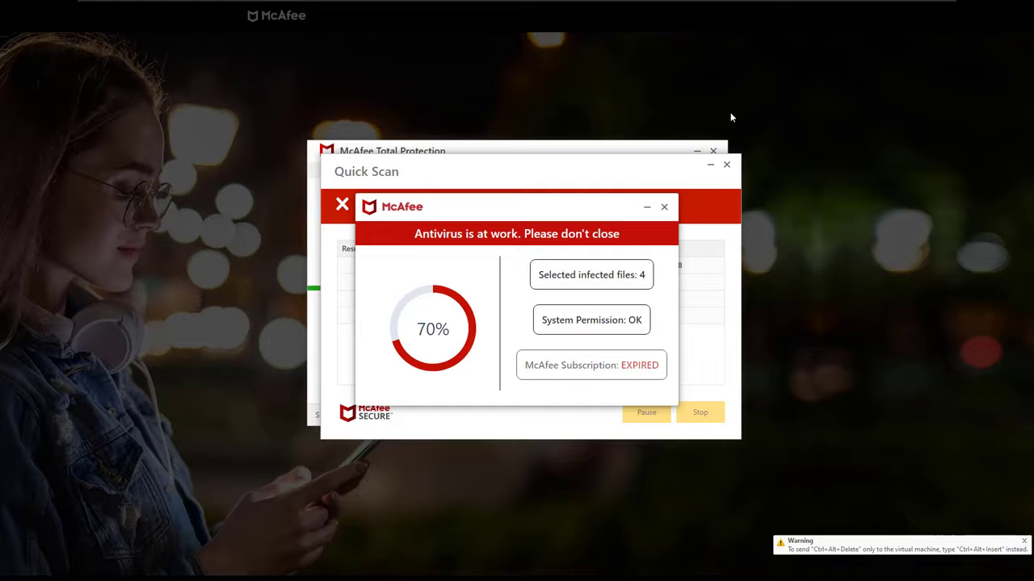
mouse_move(507, 309)
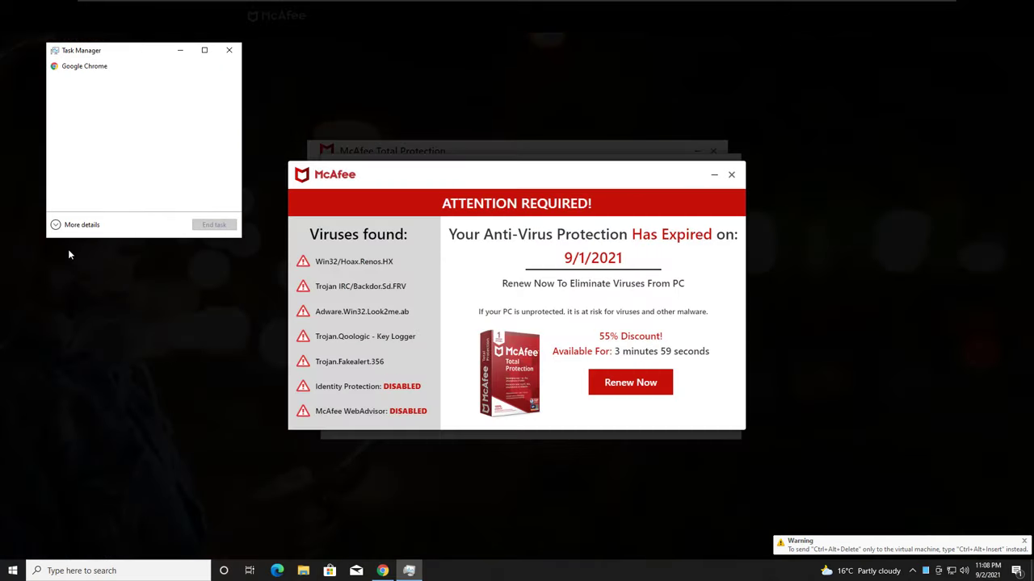
End the Google Chrome task in Task Manager's detailed view, then close Task Manager
click(81, 225)
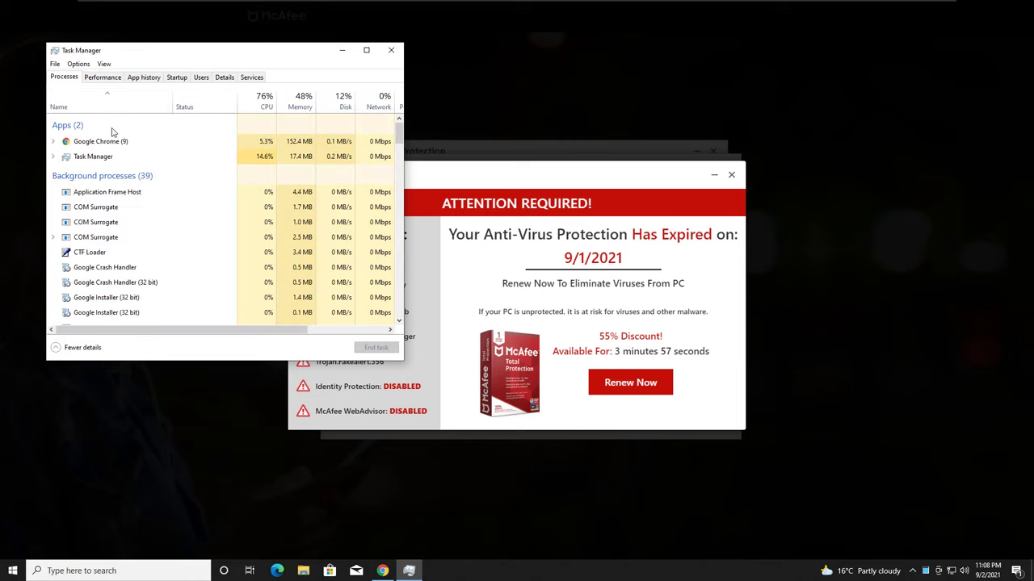
right_click(97, 141)
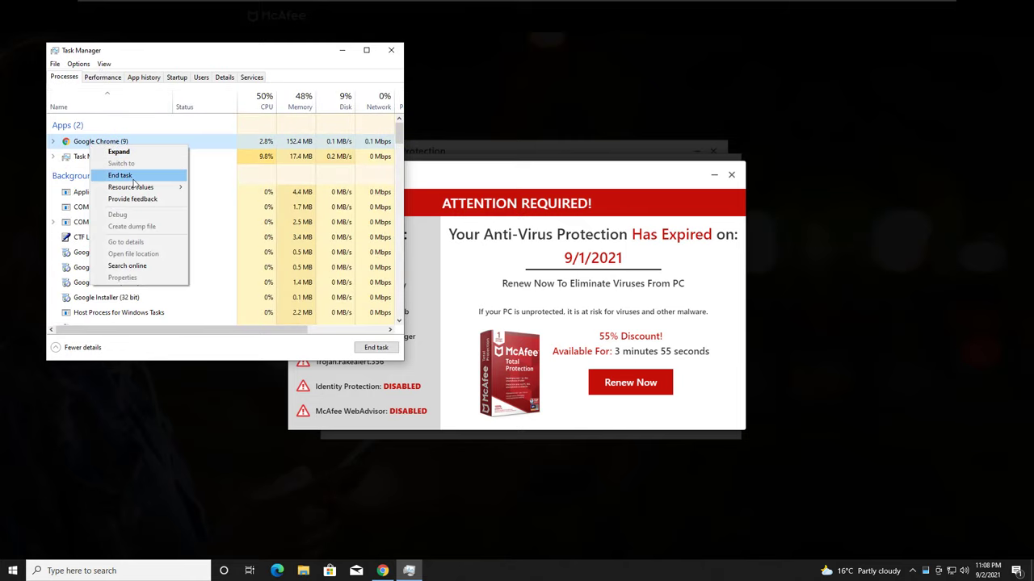
click(120, 176)
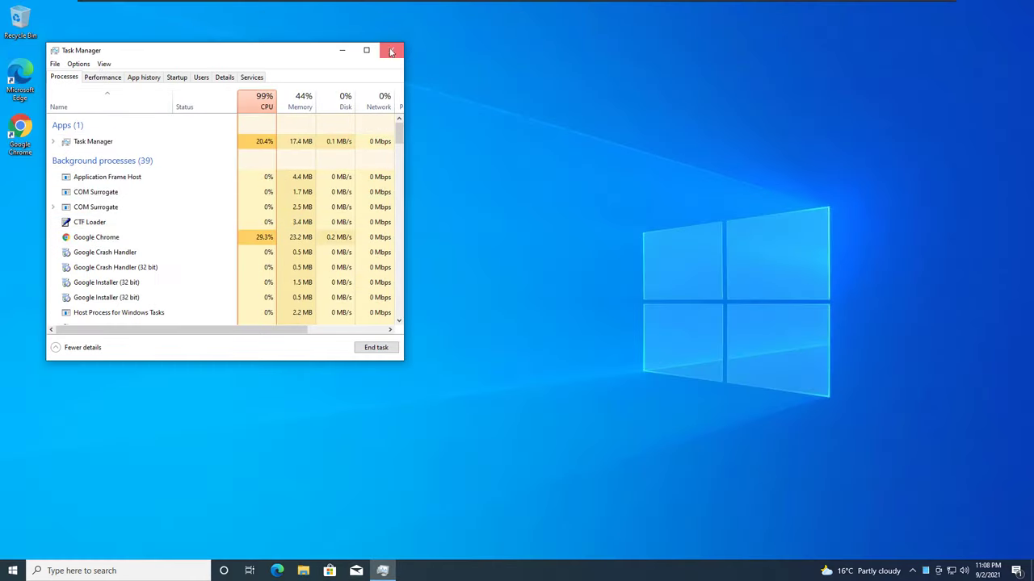
click(392, 49)
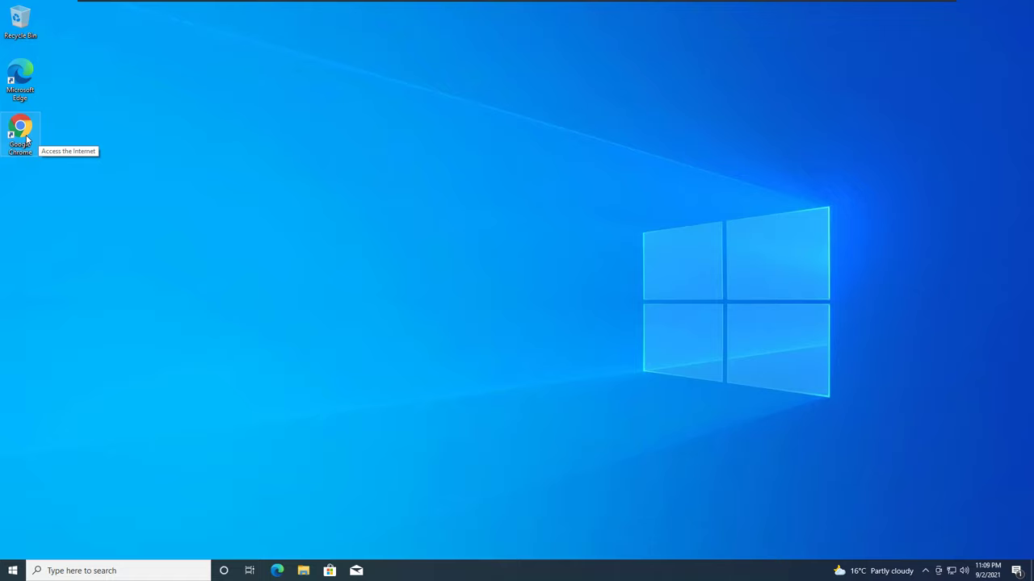
Relaunch Chrome and open its Extensions page through More tools in the browser menu
double_click(20, 129)
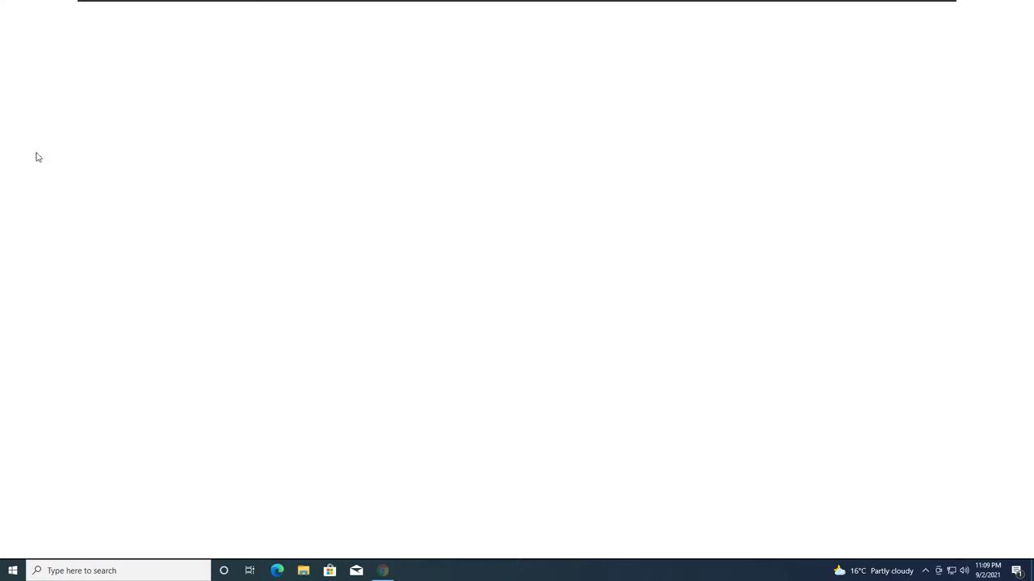
click(1026, 29)
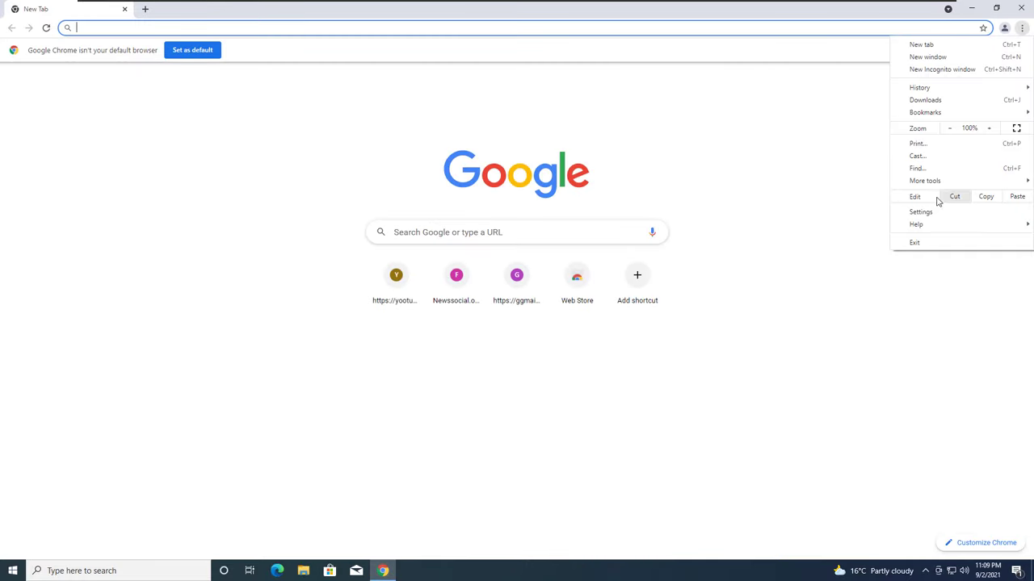
mouse_move(930, 180)
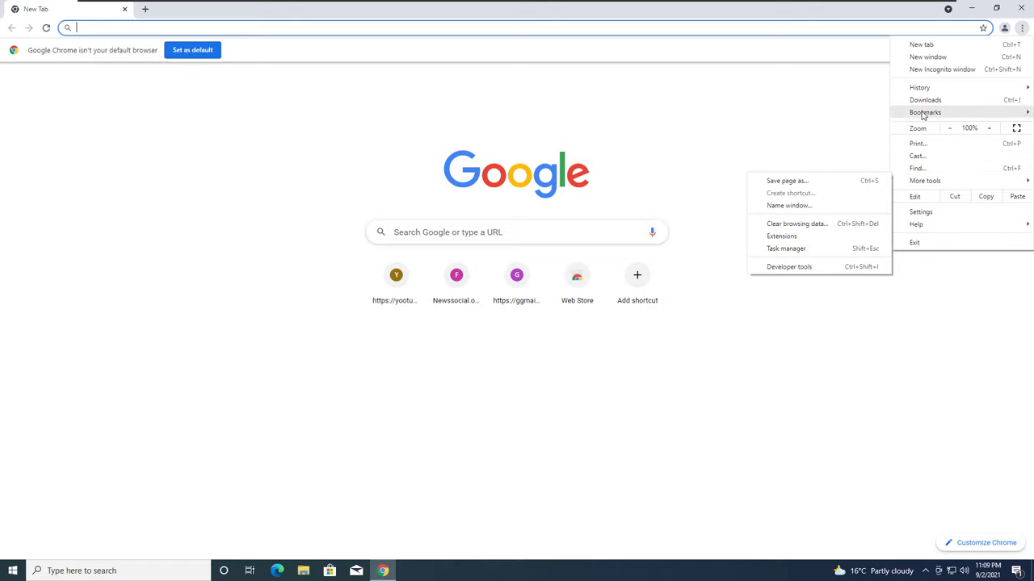
mouse_move(931, 156)
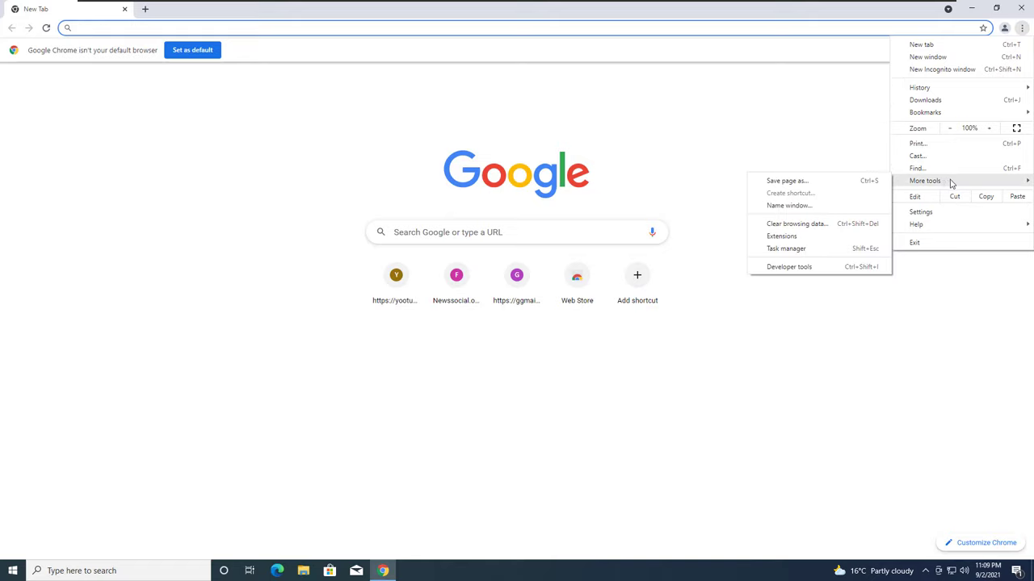
click(781, 235)
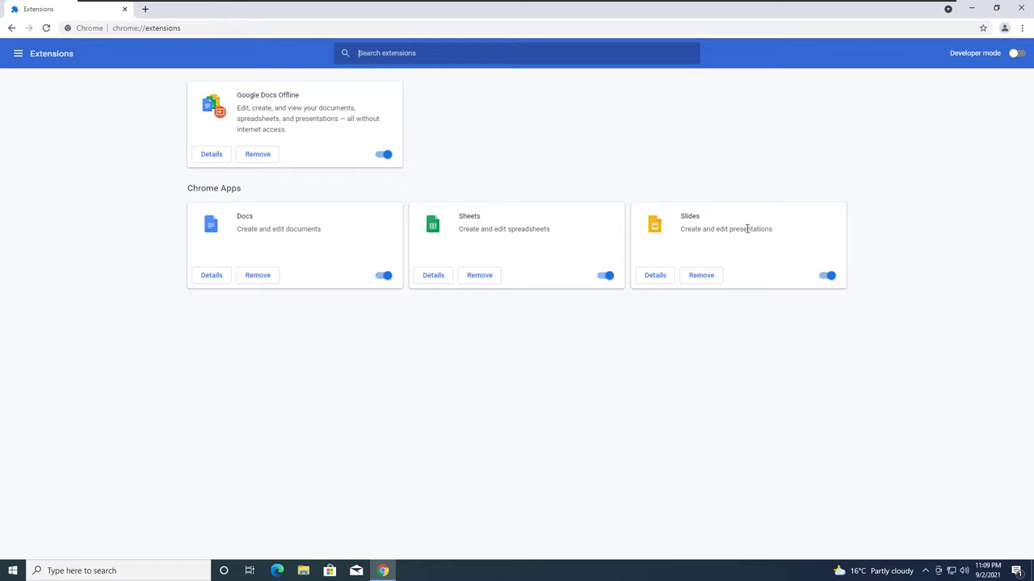
mouse_move(226, 104)
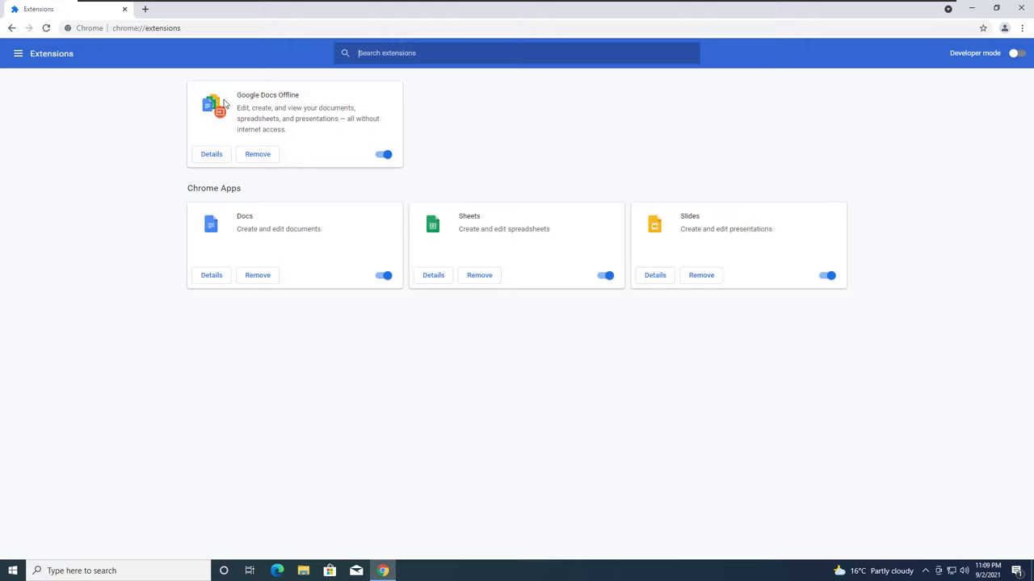
mouse_move(278, 142)
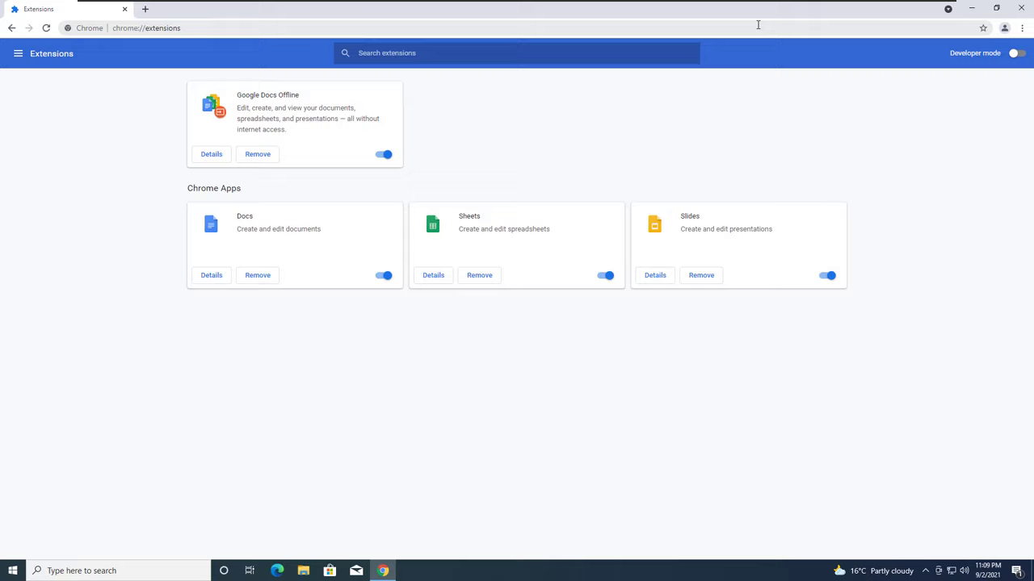
Search for malwarebytes and browse the official Malwarebytes Premium page
click(162, 27)
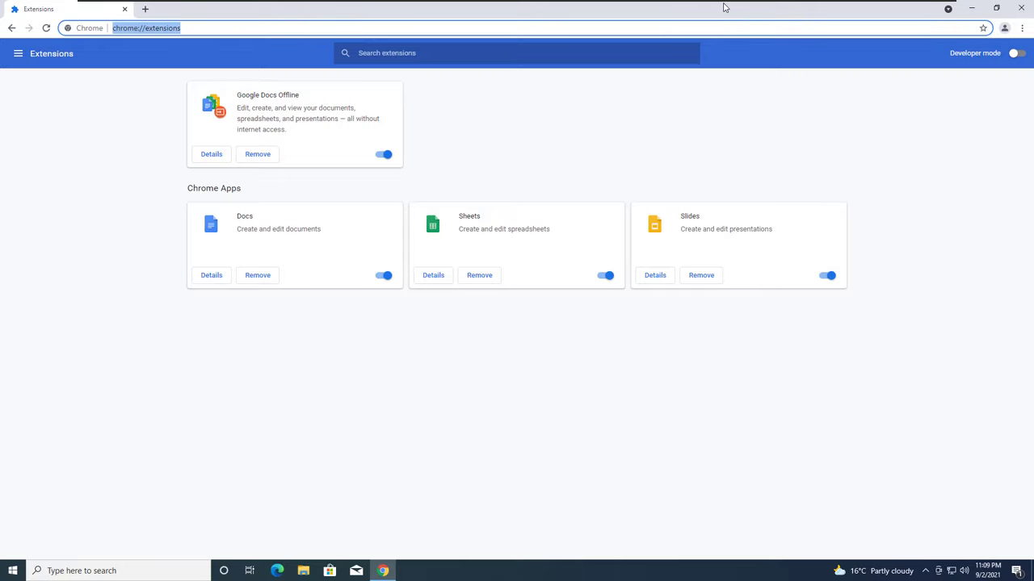
text(malw)
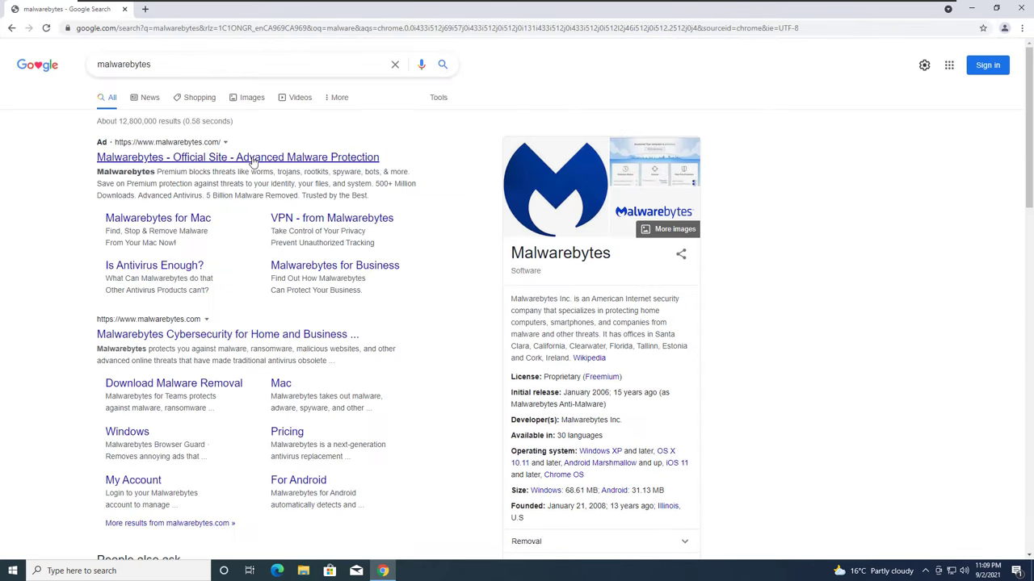
click(237, 157)
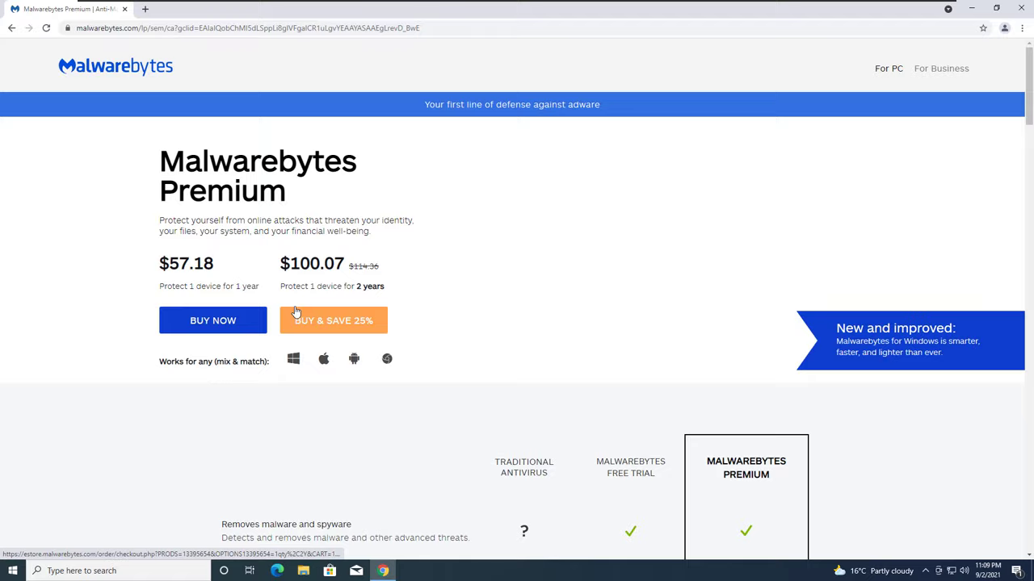
scroll(down, 3)
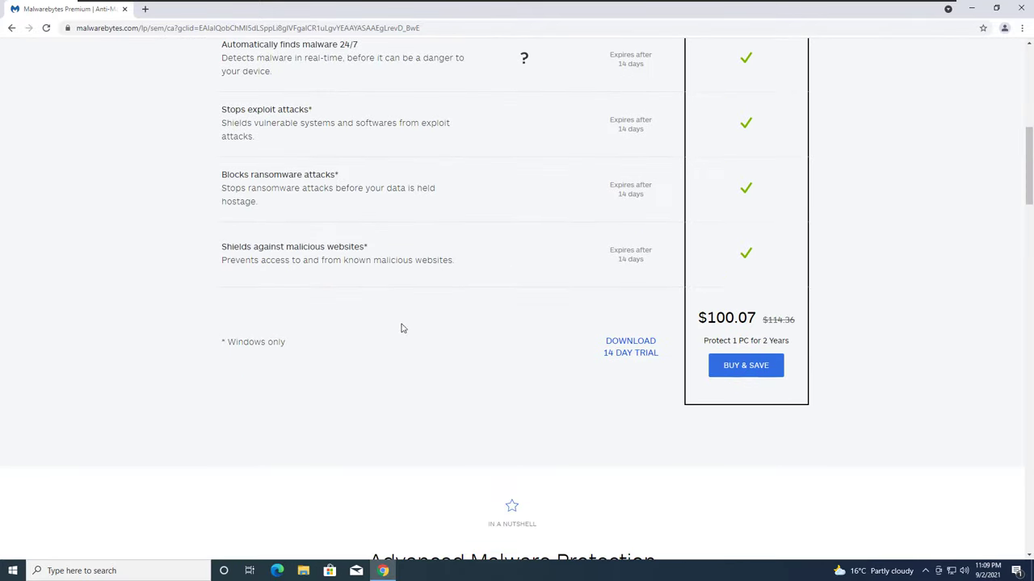
Download the 14-day Malwarebytes trial and install it, skipping Browser Guard
click(630, 341)
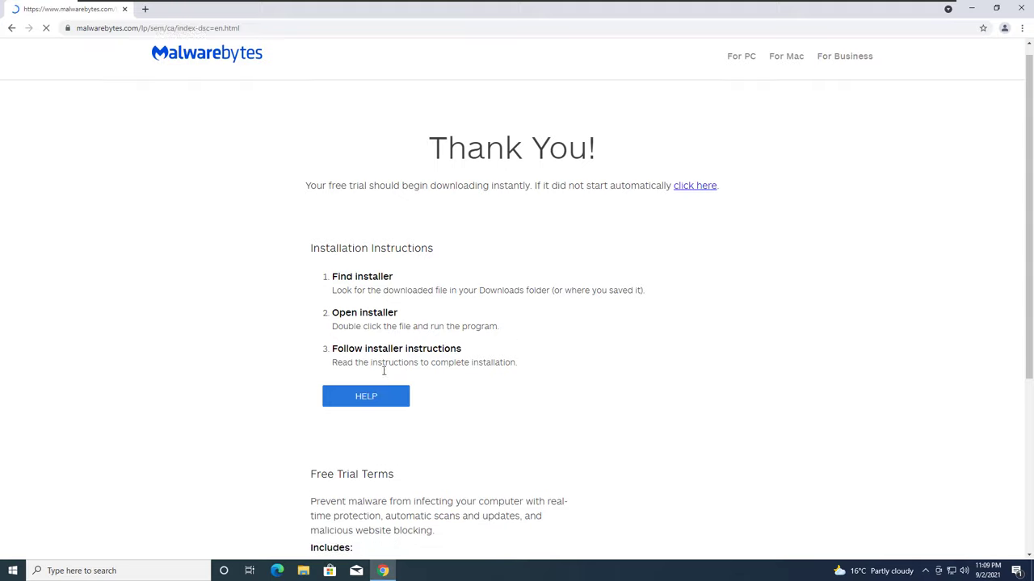
scroll(down, 3)
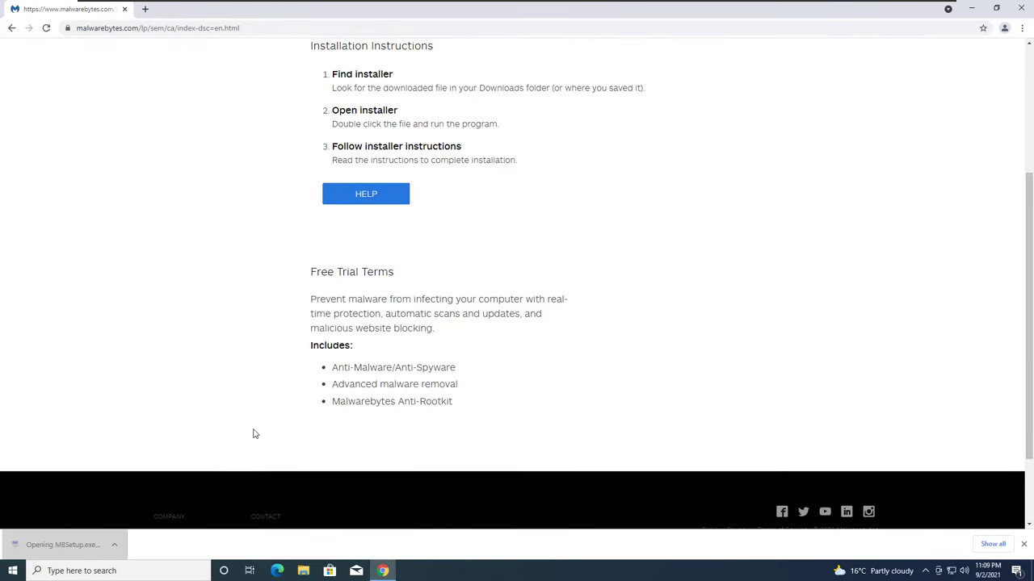
mouse_move(394, 368)
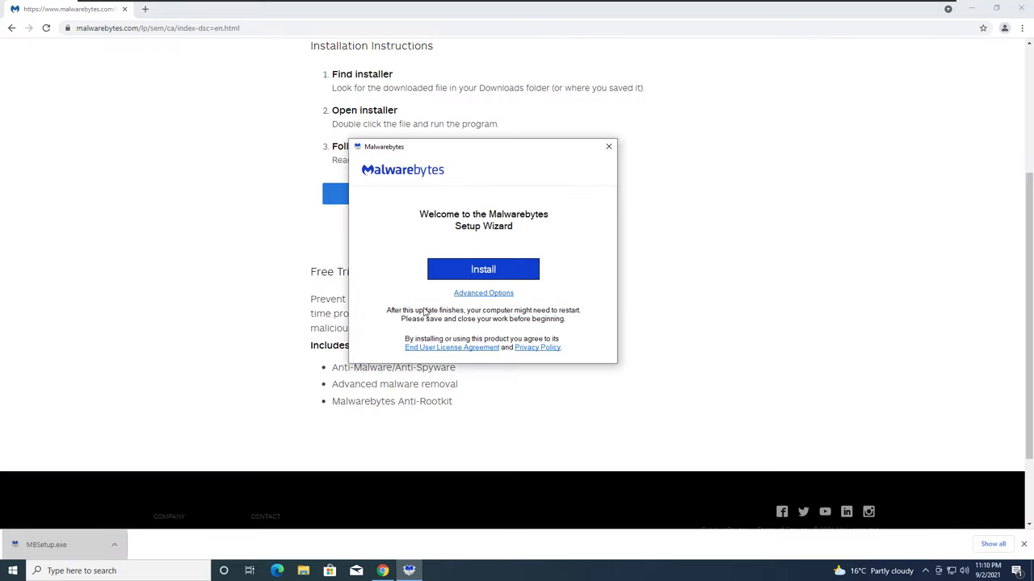
click(483, 269)
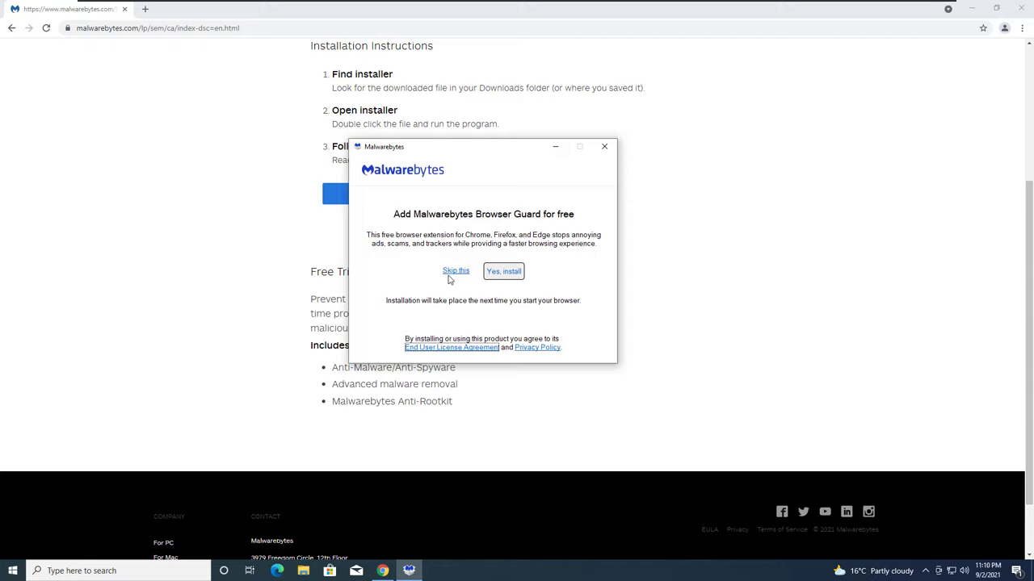
click(503, 271)
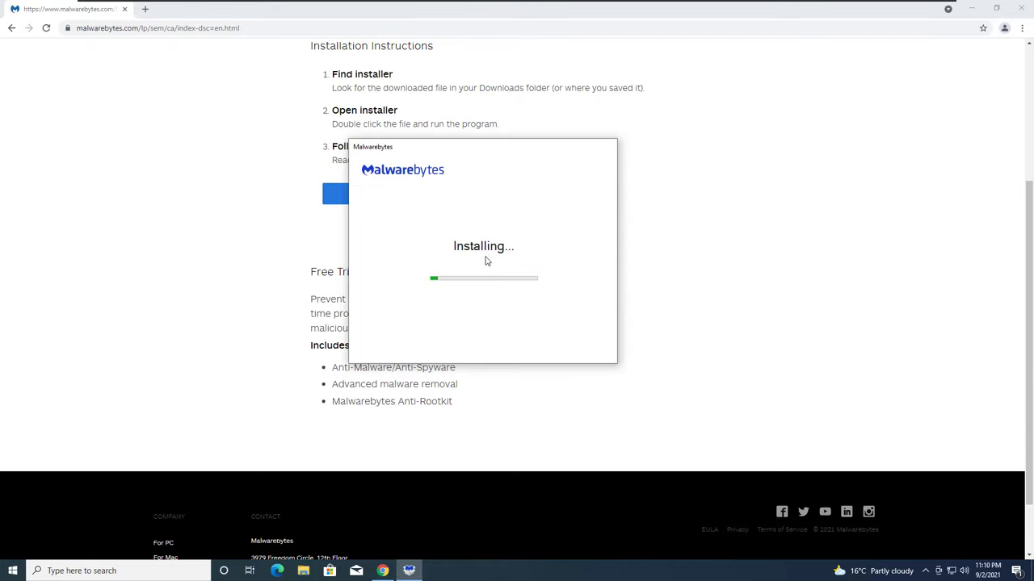
mouse_move(452, 267)
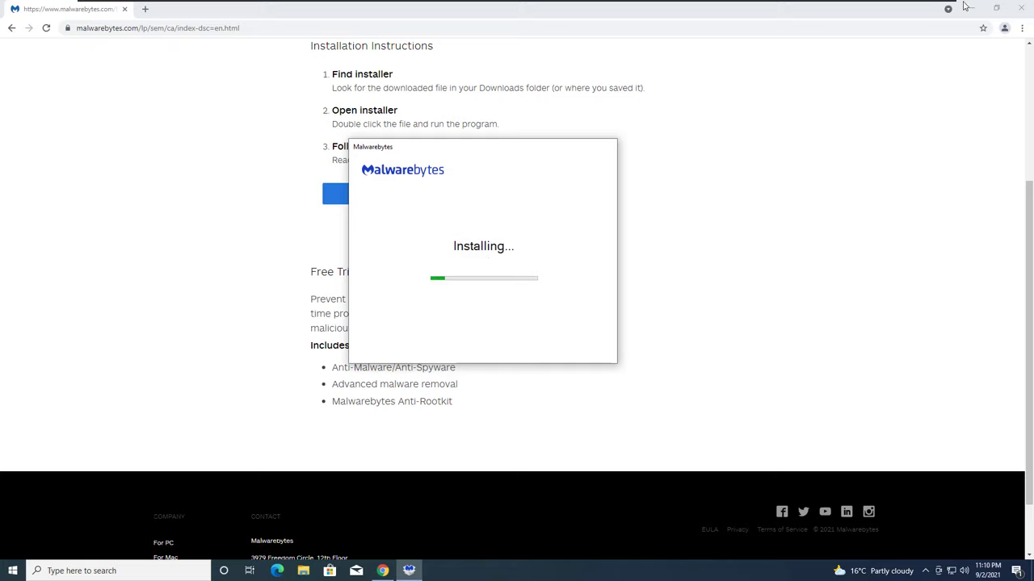
mouse_move(973, 7)
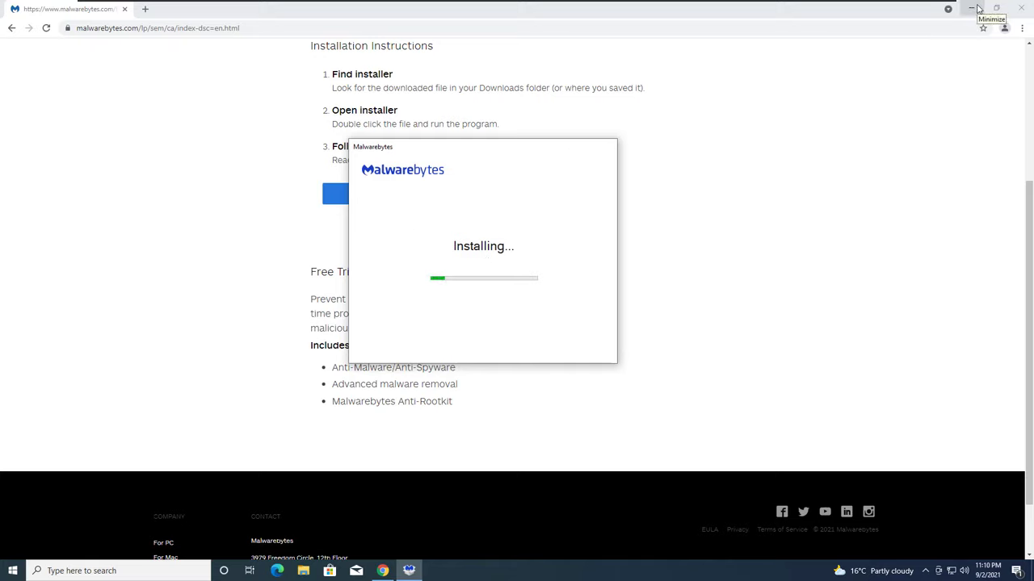
click(973, 6)
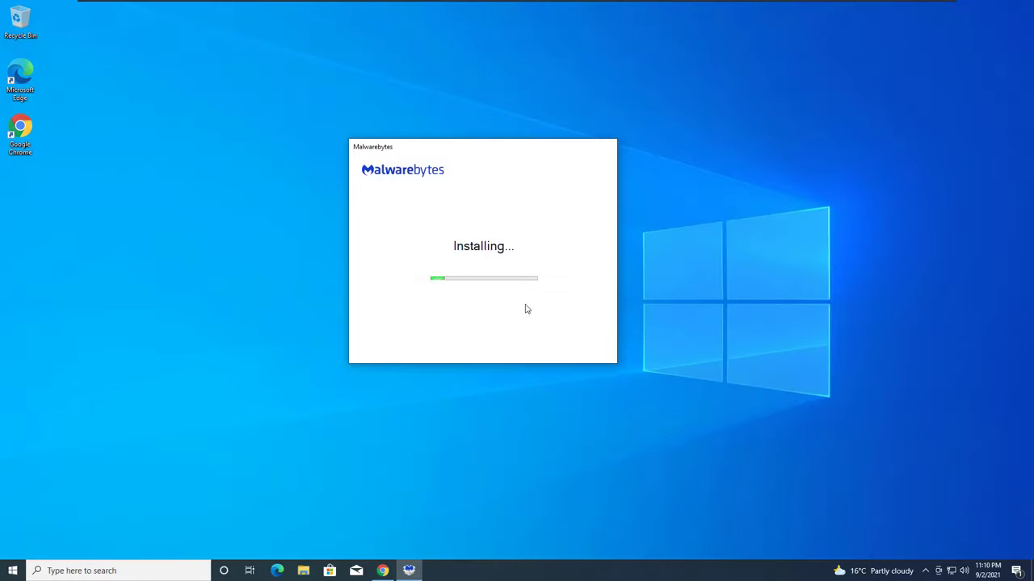
mouse_move(482, 263)
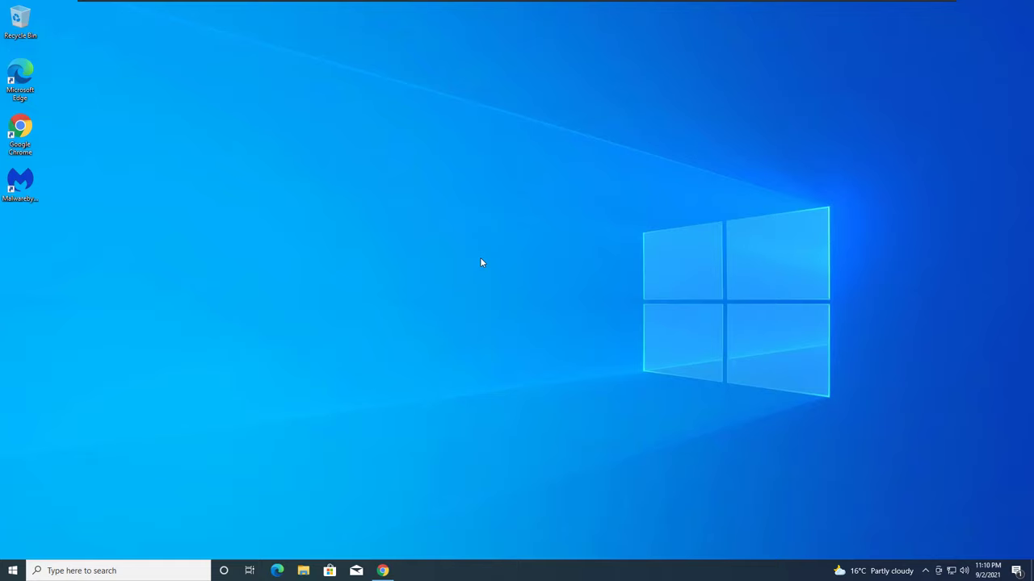
click(20, 180)
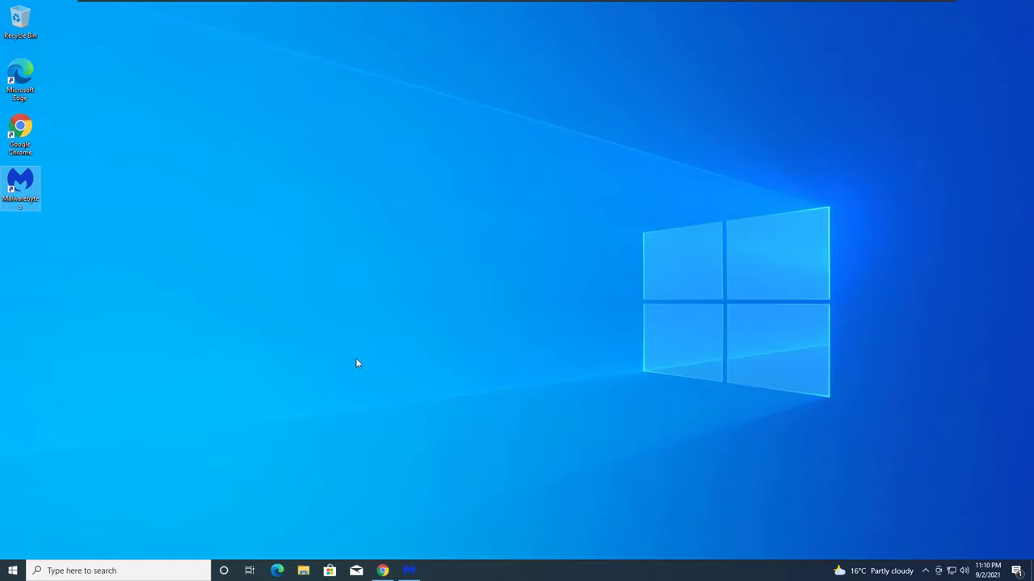
Launch Malwarebytes, enter the optional email (haigdickso….com) and start the Premium trial
double_click(21, 179)
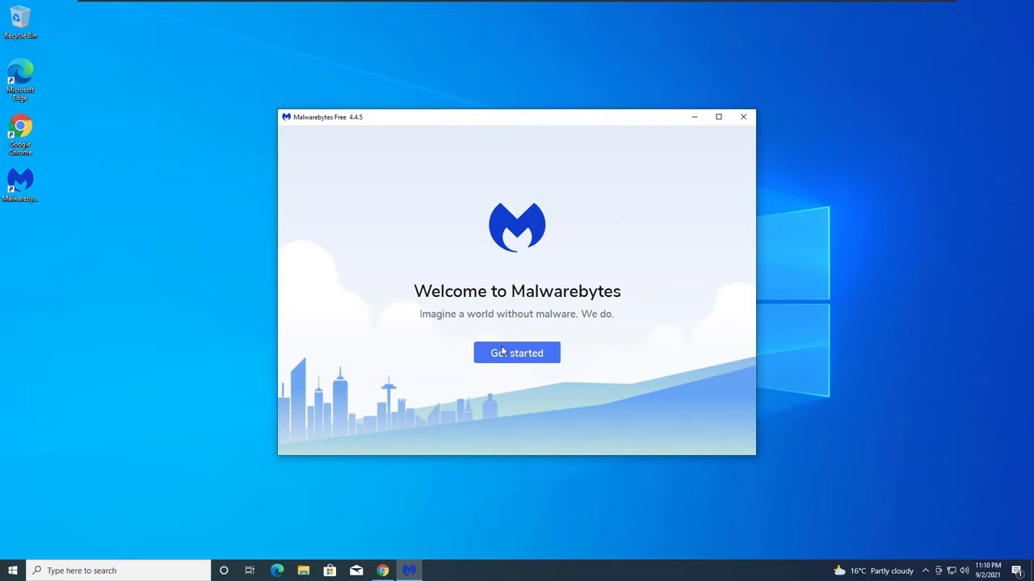
click(516, 352)
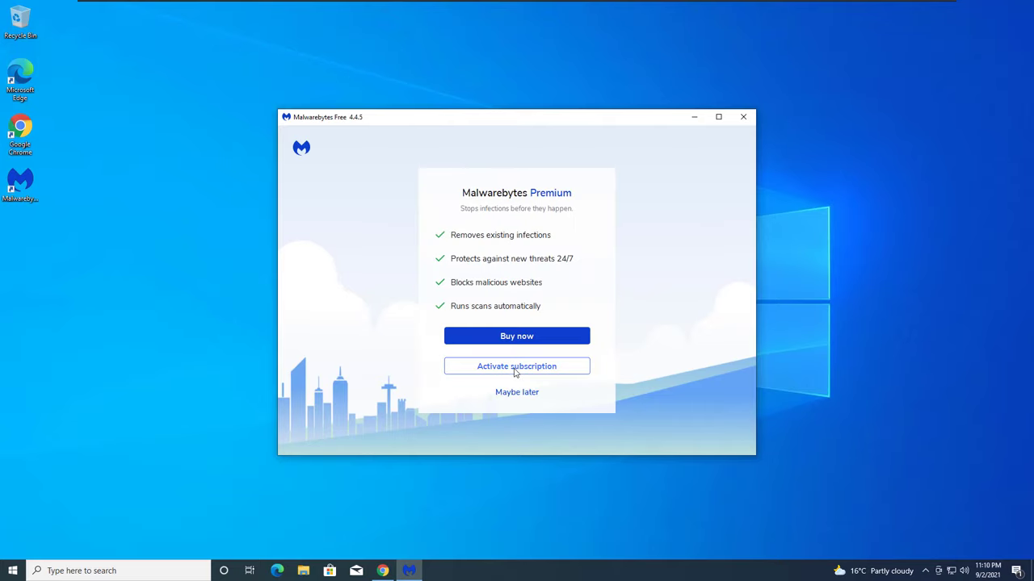
mouse_move(529, 396)
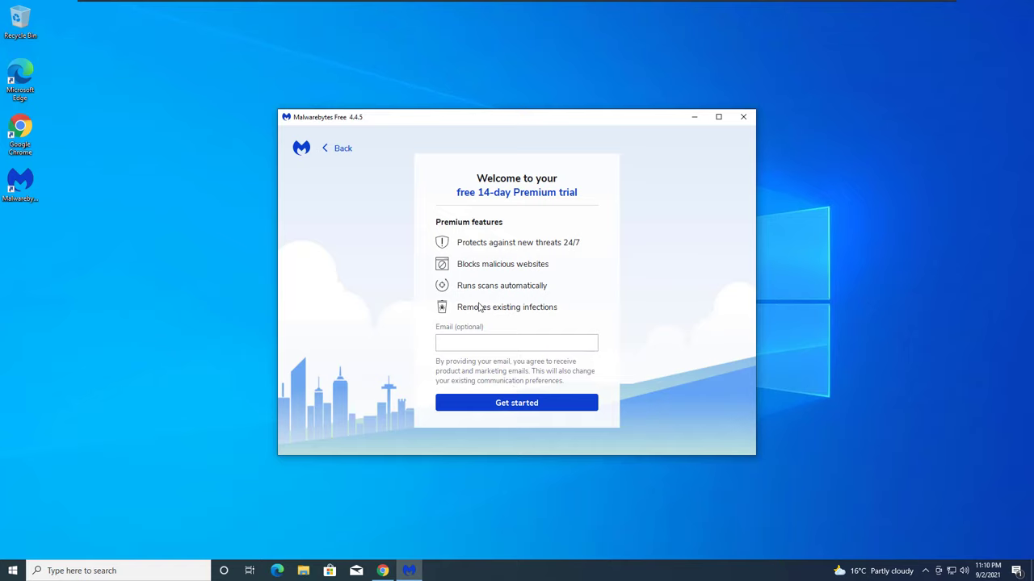
click(516, 343)
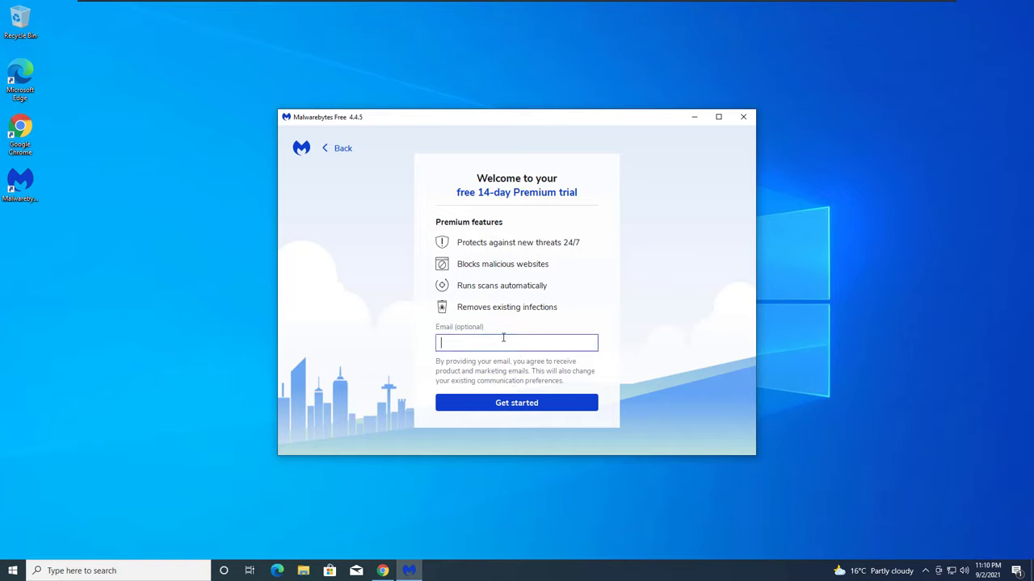
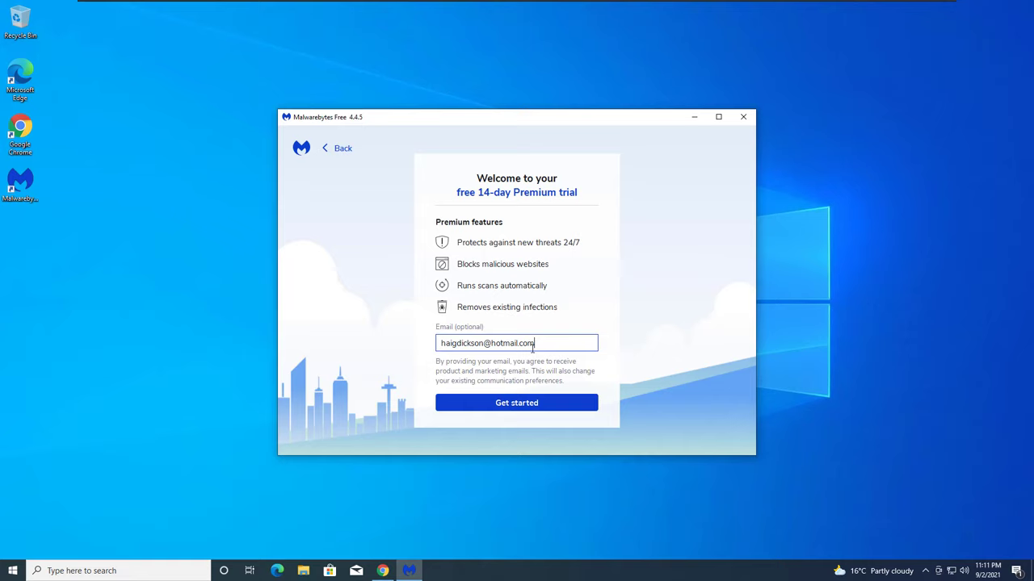
click(515, 402)
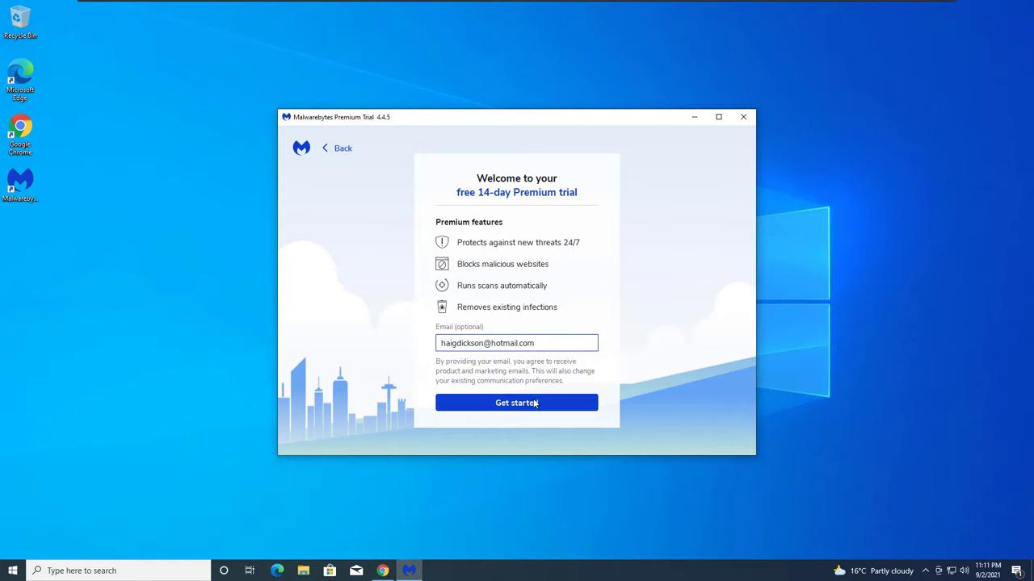
click(516, 402)
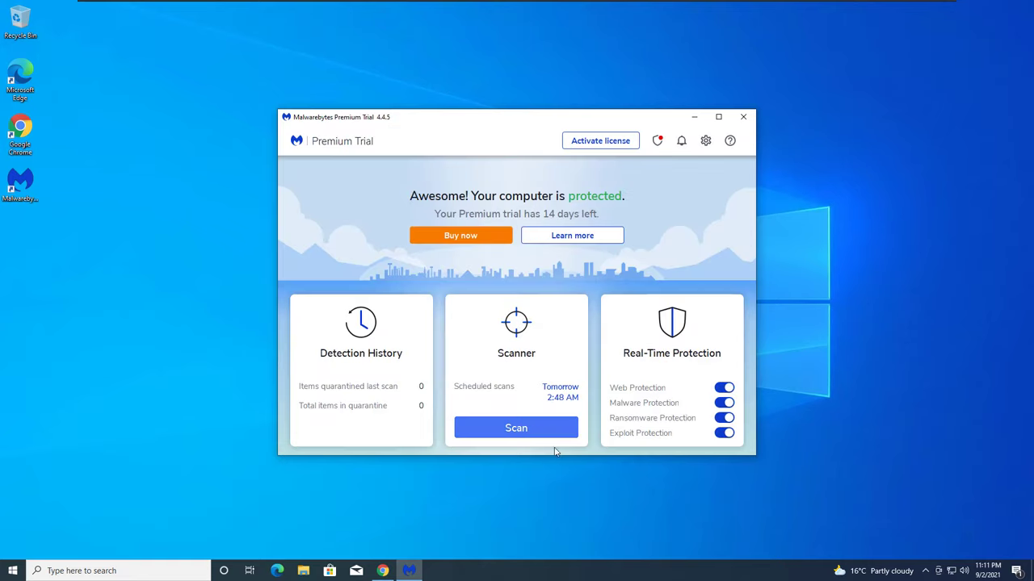
Run a threat scan from the Malwarebytes dashboard, pause it, and close the window
click(515, 427)
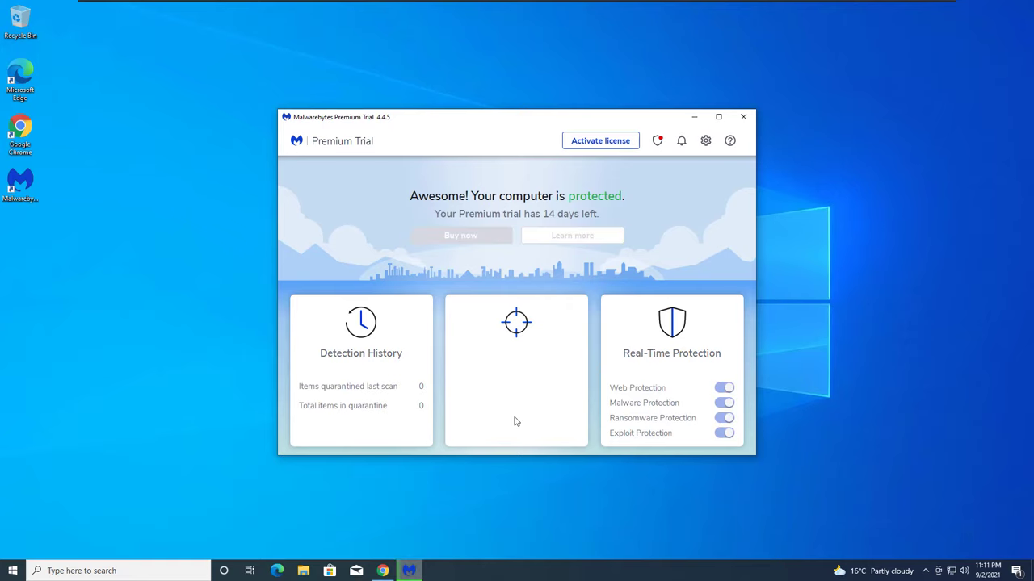
click(515, 323)
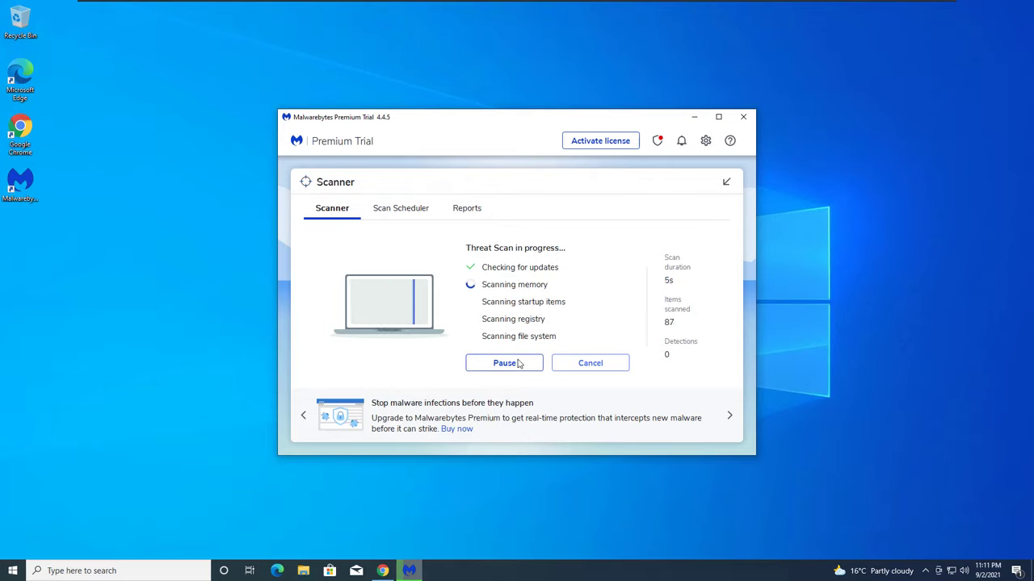
click(503, 363)
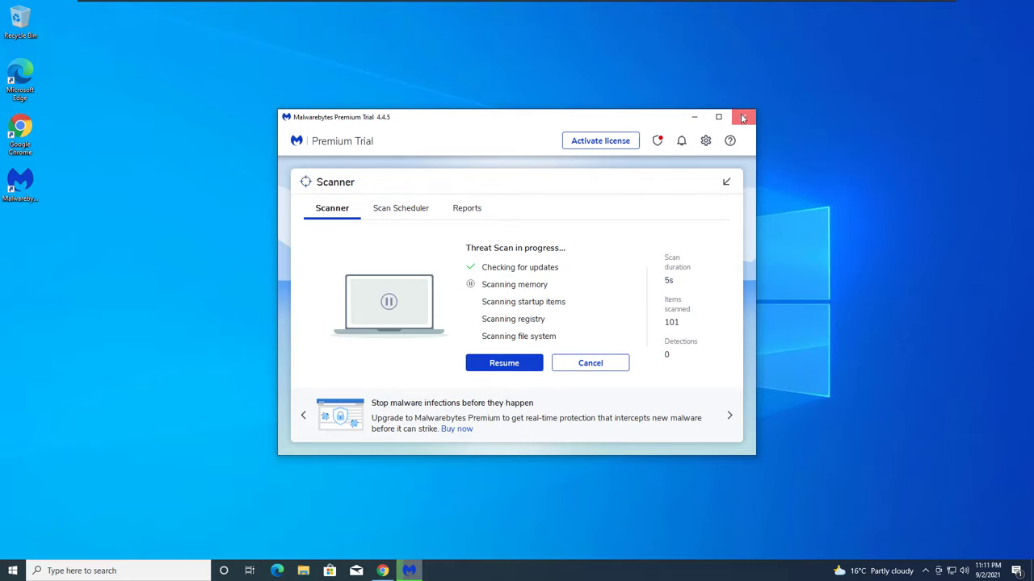
click(744, 117)
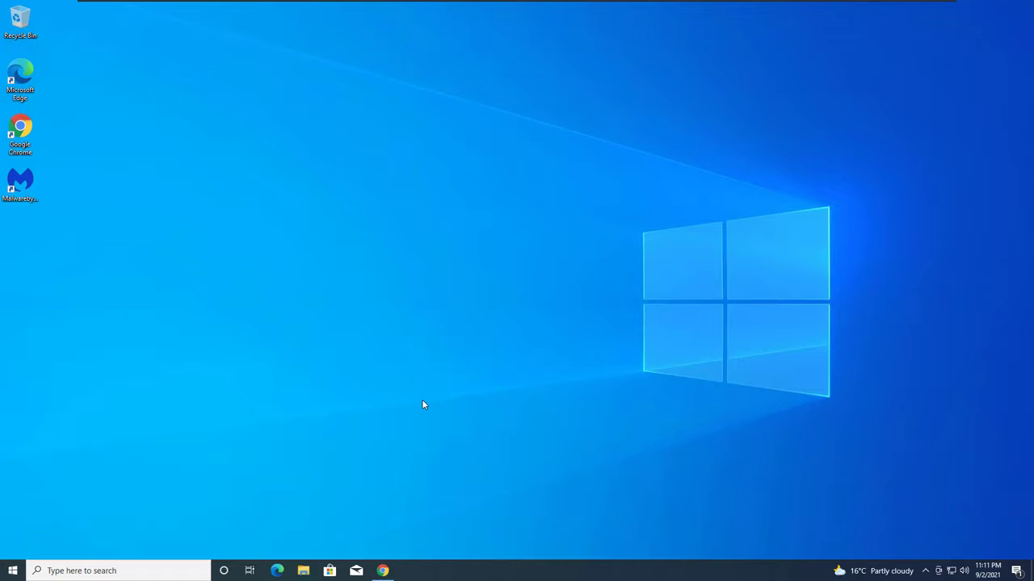
mouse_move(382, 569)
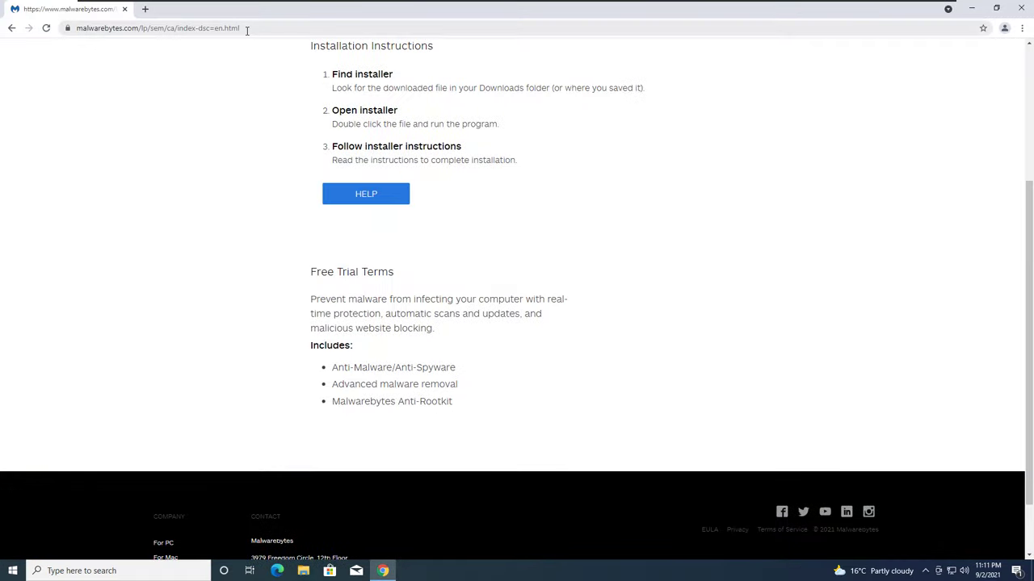
Search for adwcleaner, open its Malwarebytes product page, and start the free download
click(162, 30)
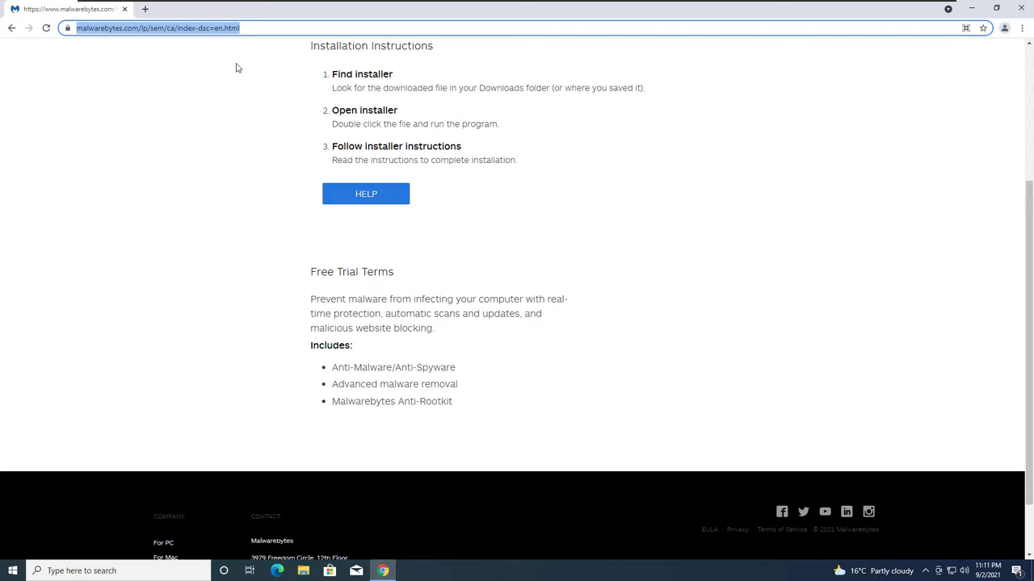
text(ADW)
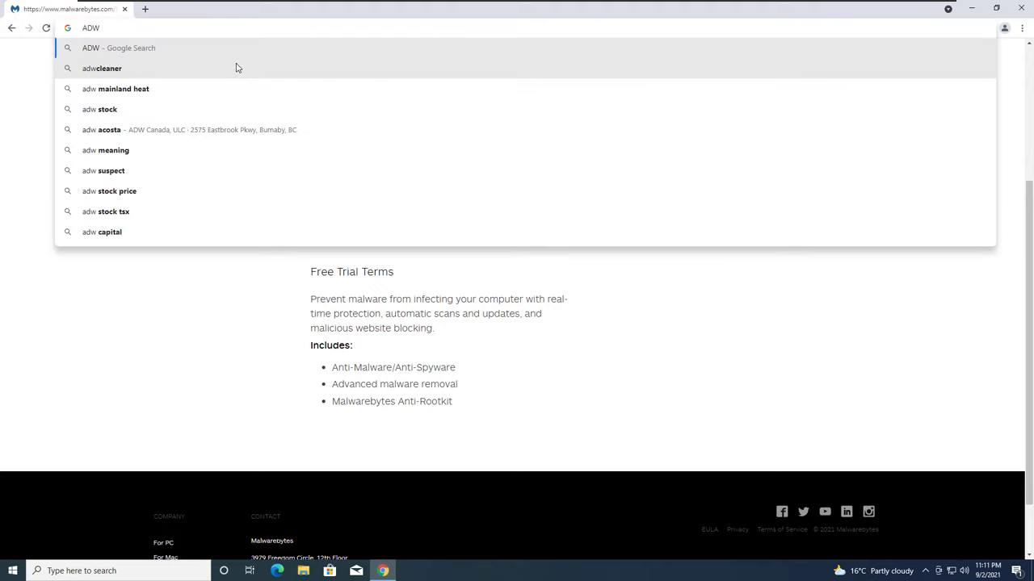
click(101, 68)
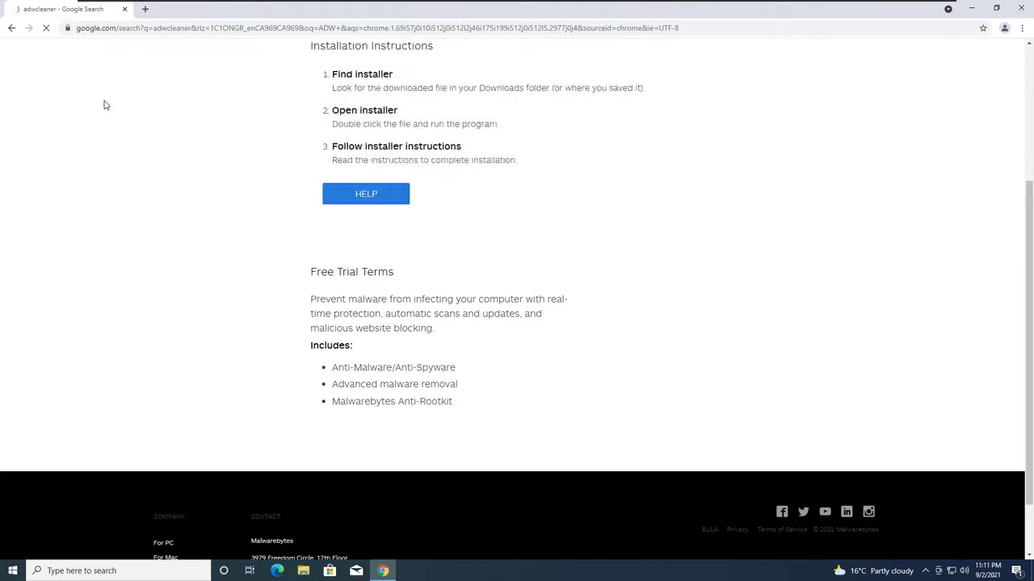
click(11, 30)
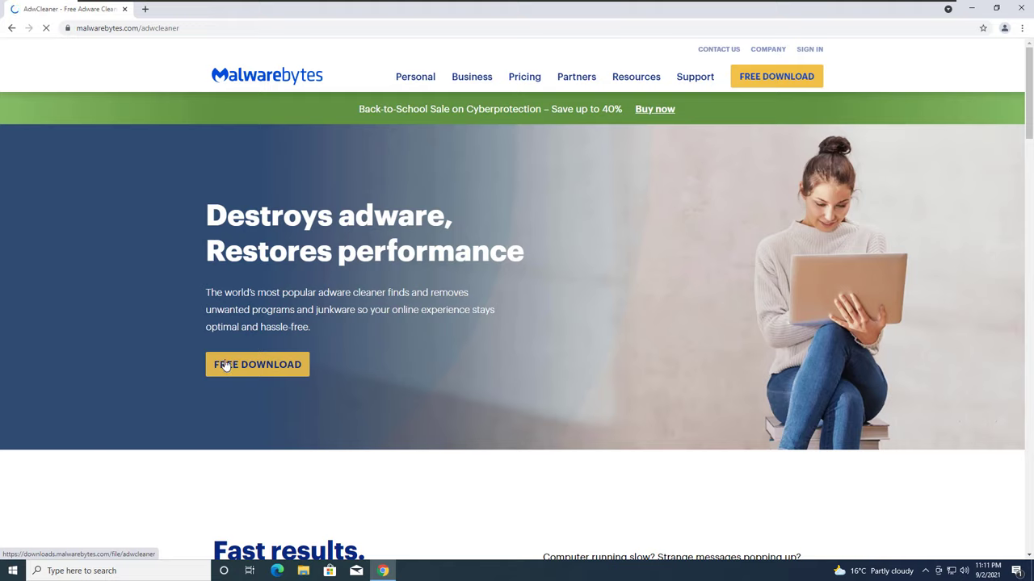
click(257, 364)
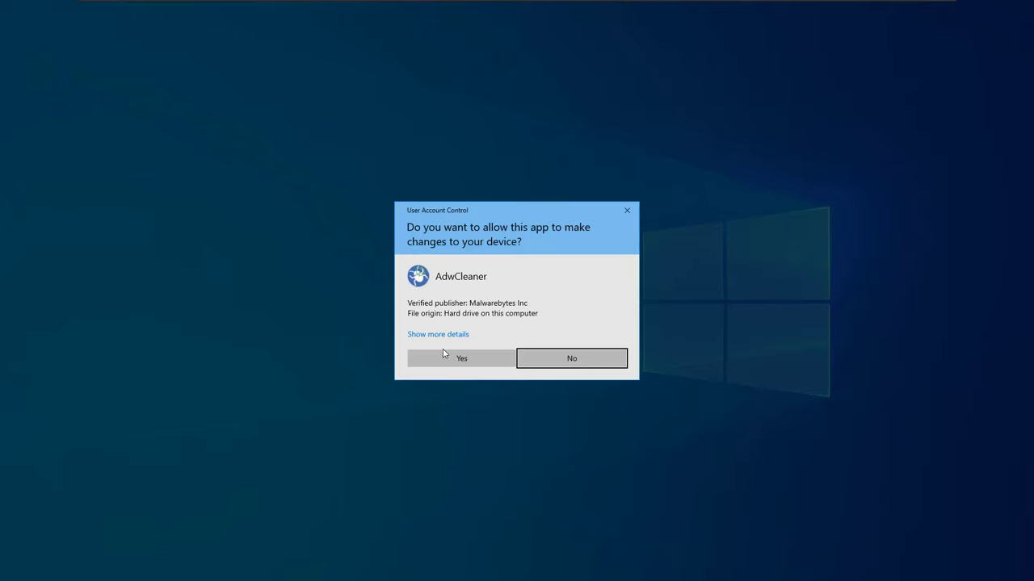
Allow AdwCleaner through User Account Control and accept its welcome agreement to begin scanning
click(460, 358)
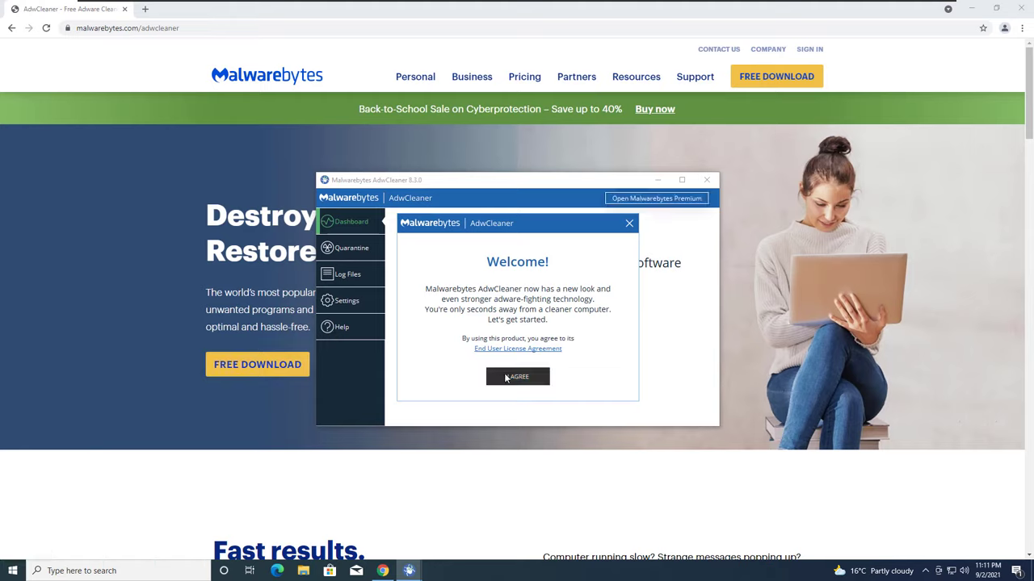
click(516, 376)
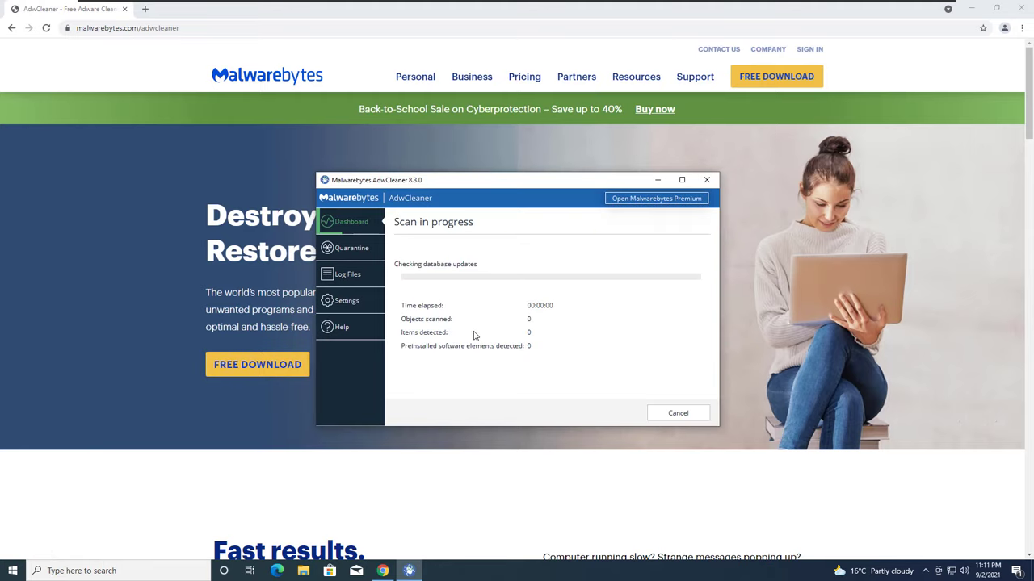
mouse_move(520, 320)
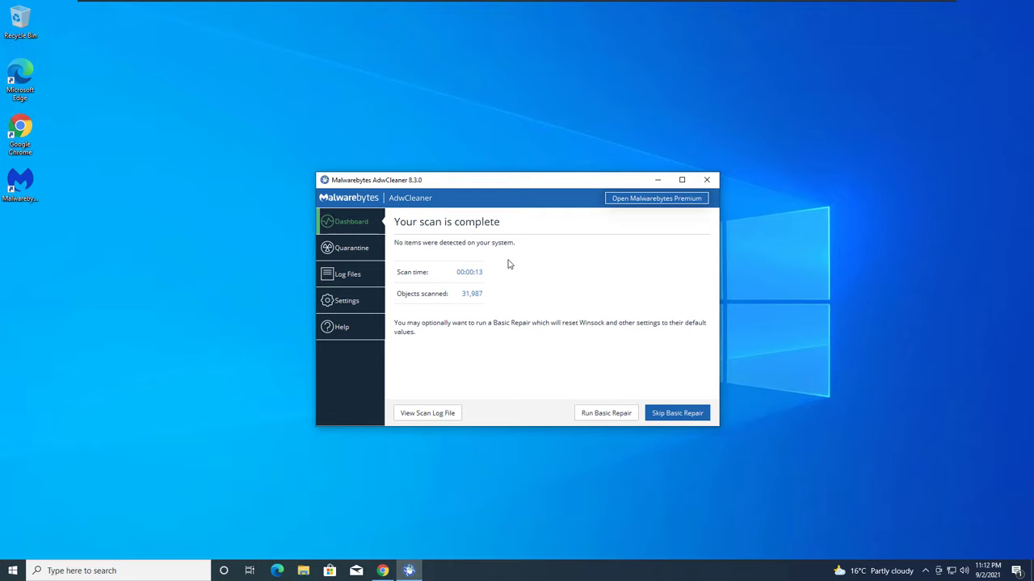
mouse_move(516, 274)
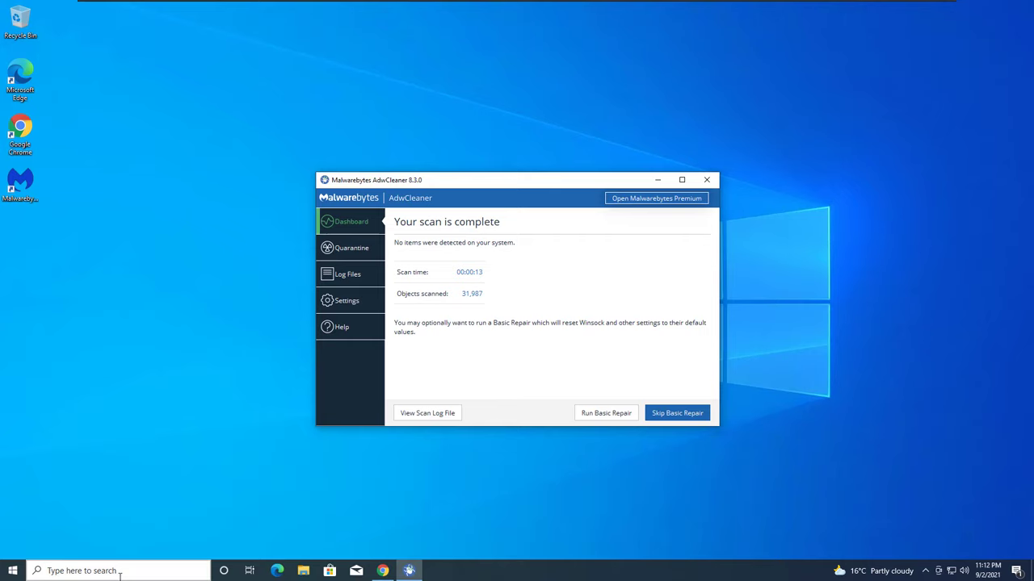
text(ad)
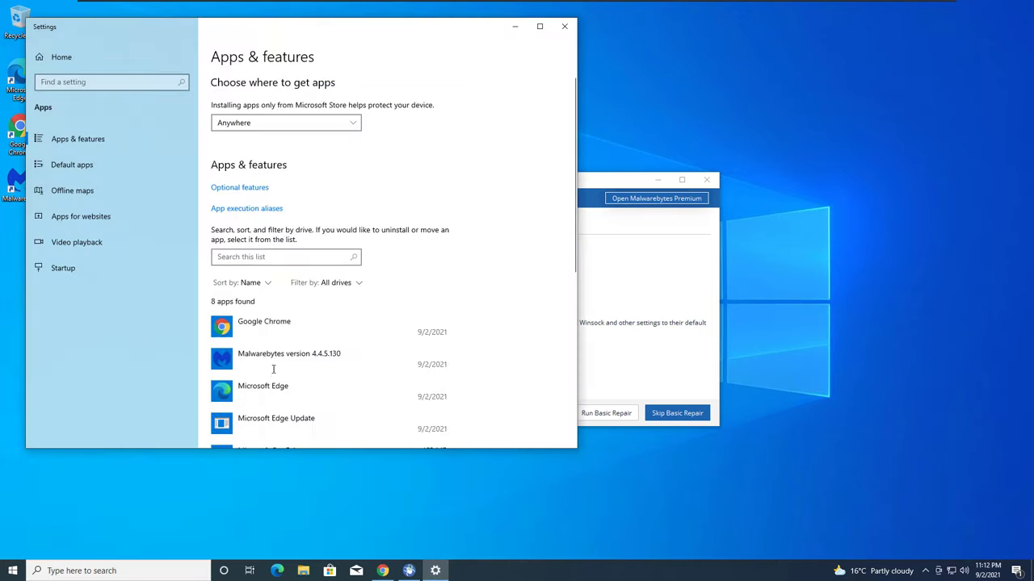
scroll(down, 3)
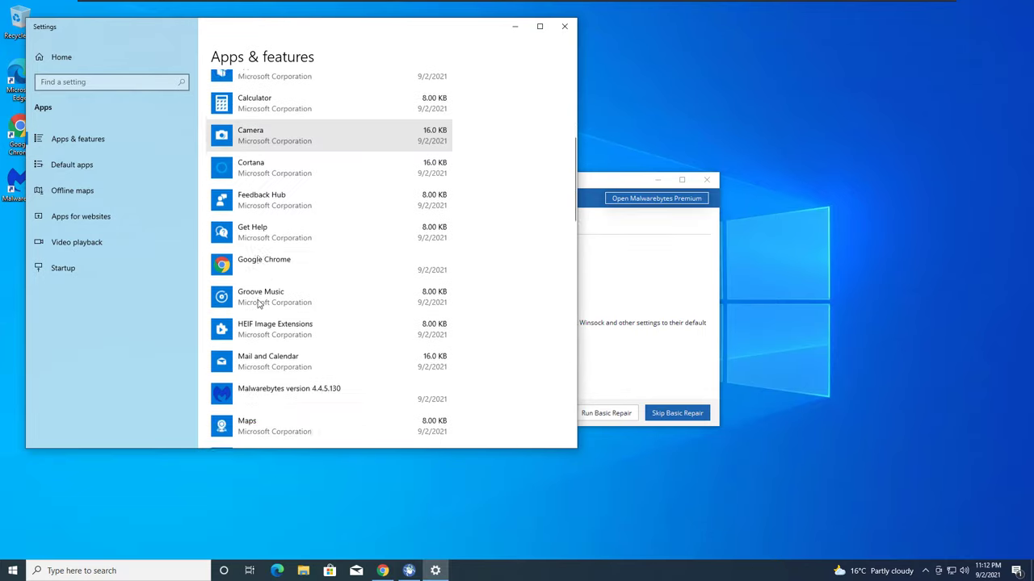
scroll(down, 3)
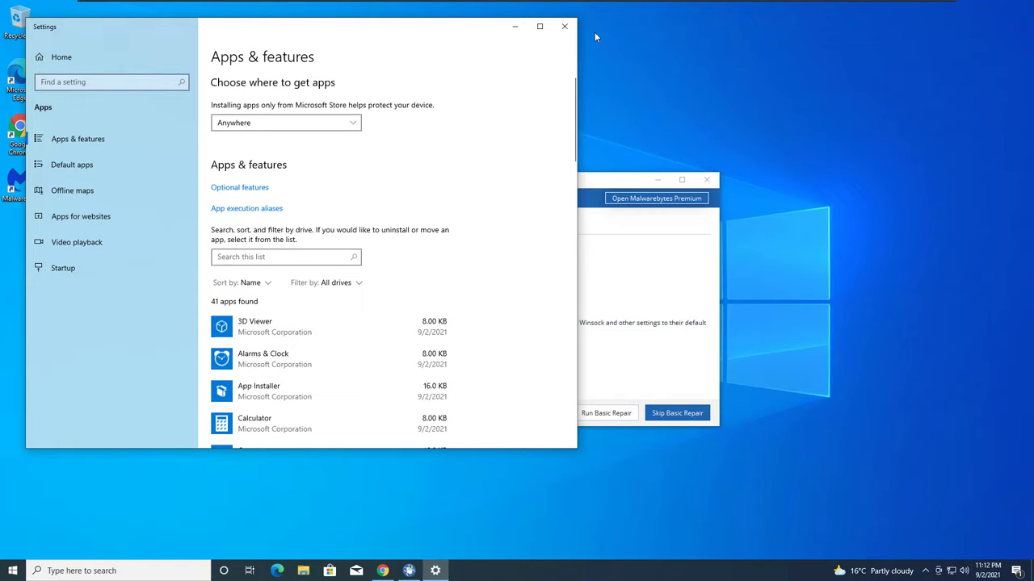
click(561, 26)
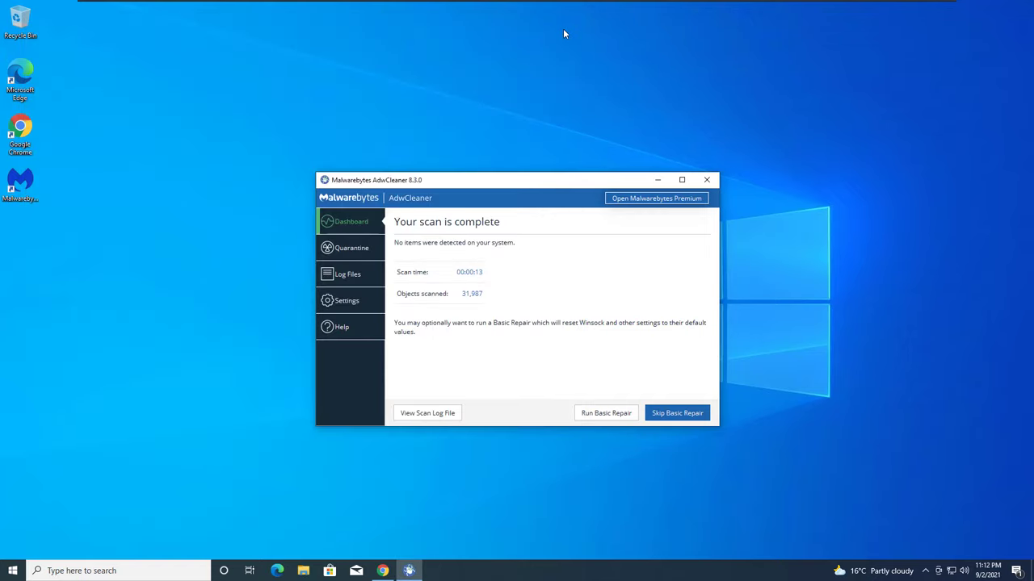
mouse_move(539, 38)
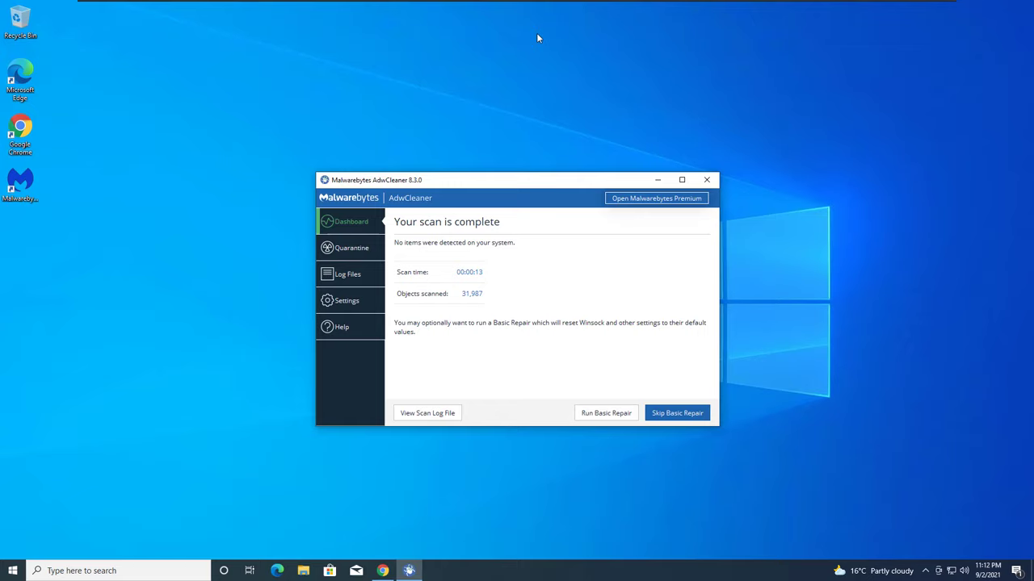
mouse_move(541, 30)
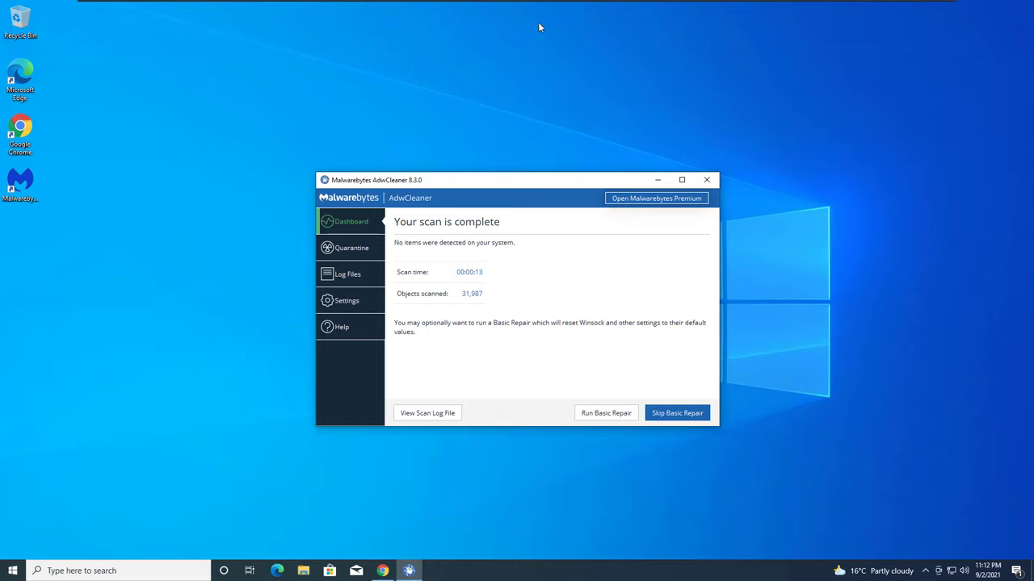
mouse_move(410, 568)
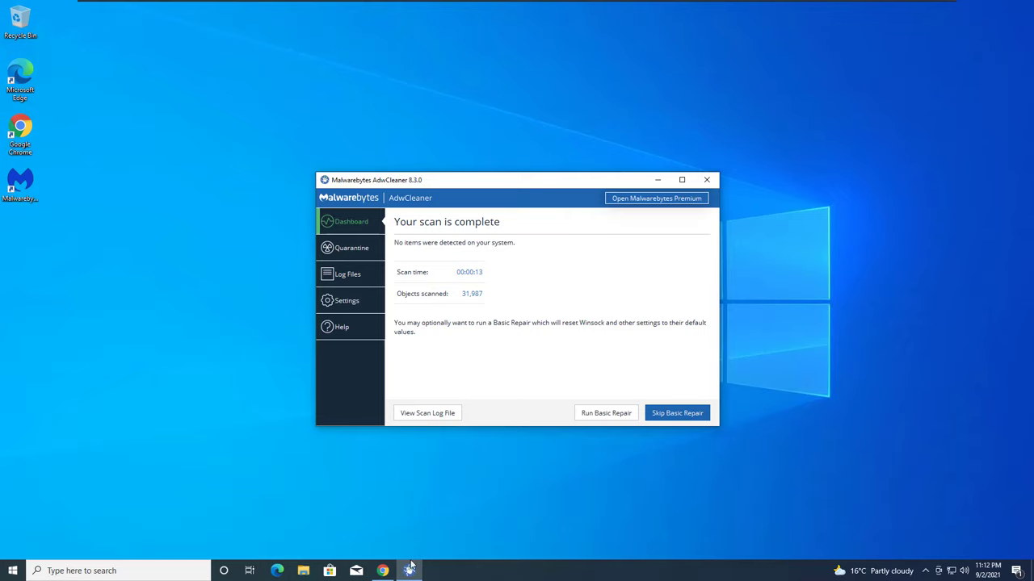